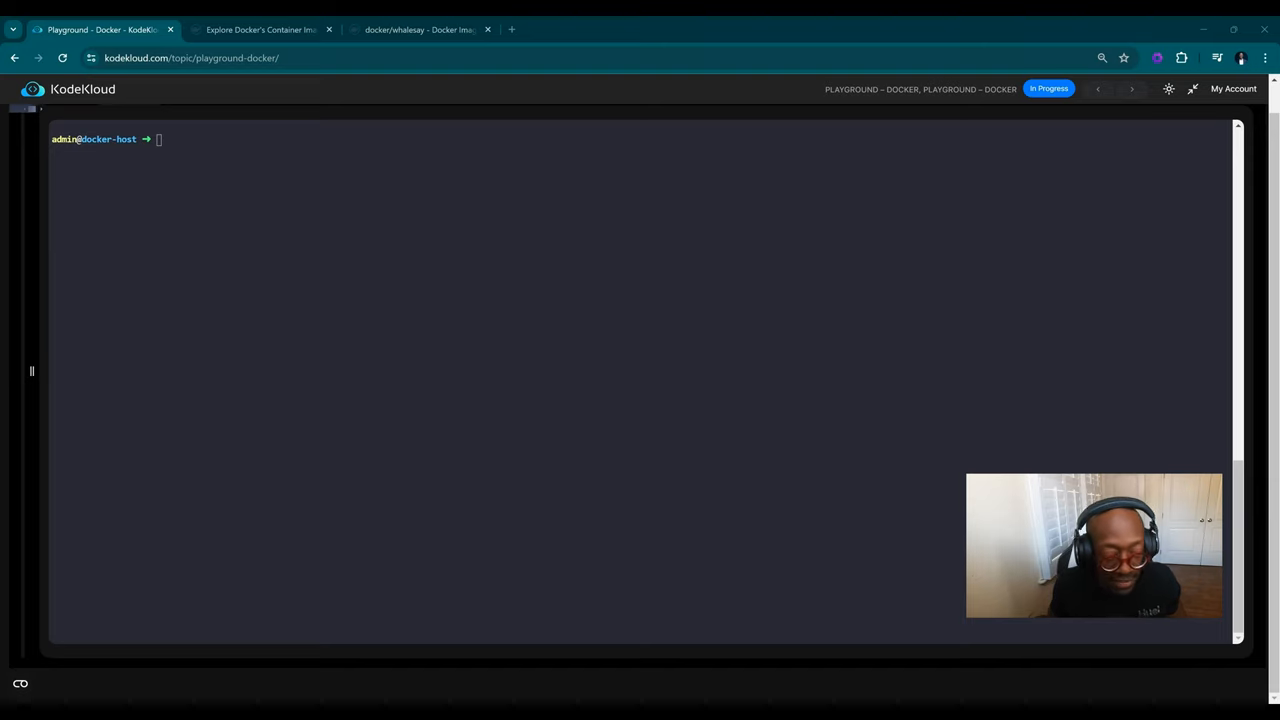
Run docker ps -a to show that no containers exist on the host yet
{"action": "key", "text": "Return"}
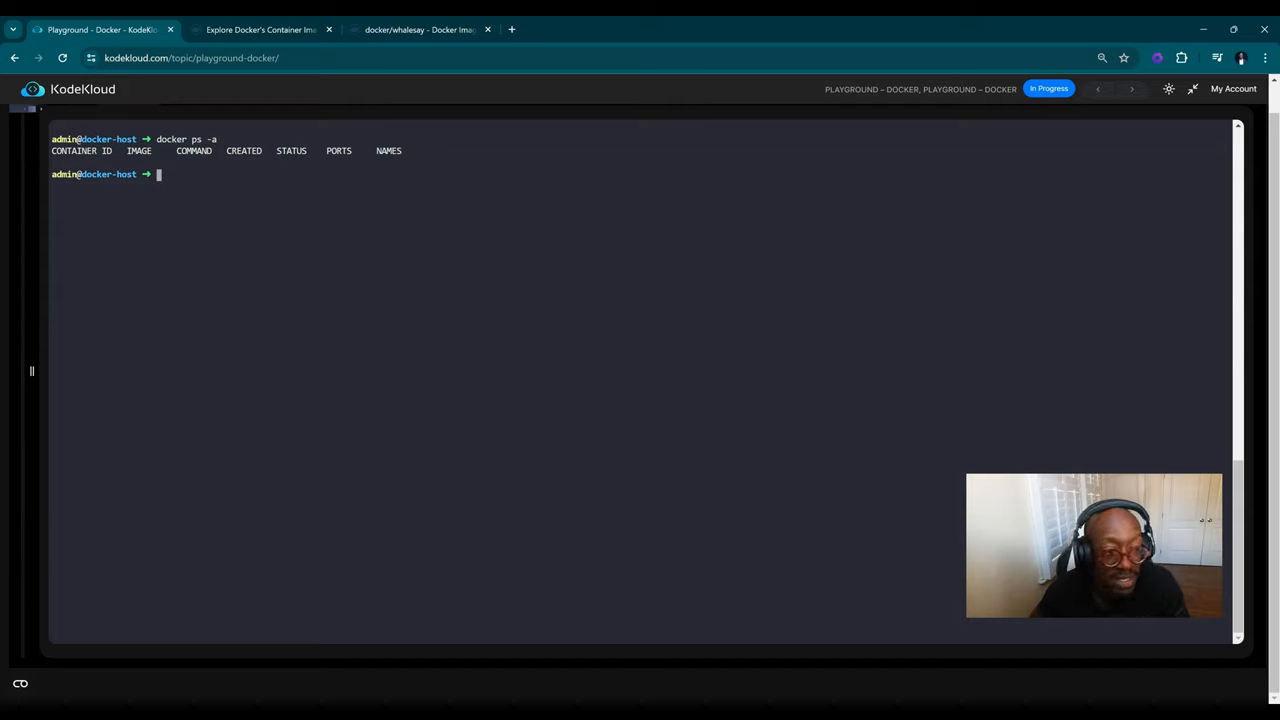
{"action": "mouse_move", "coordinate": [260, 28]}
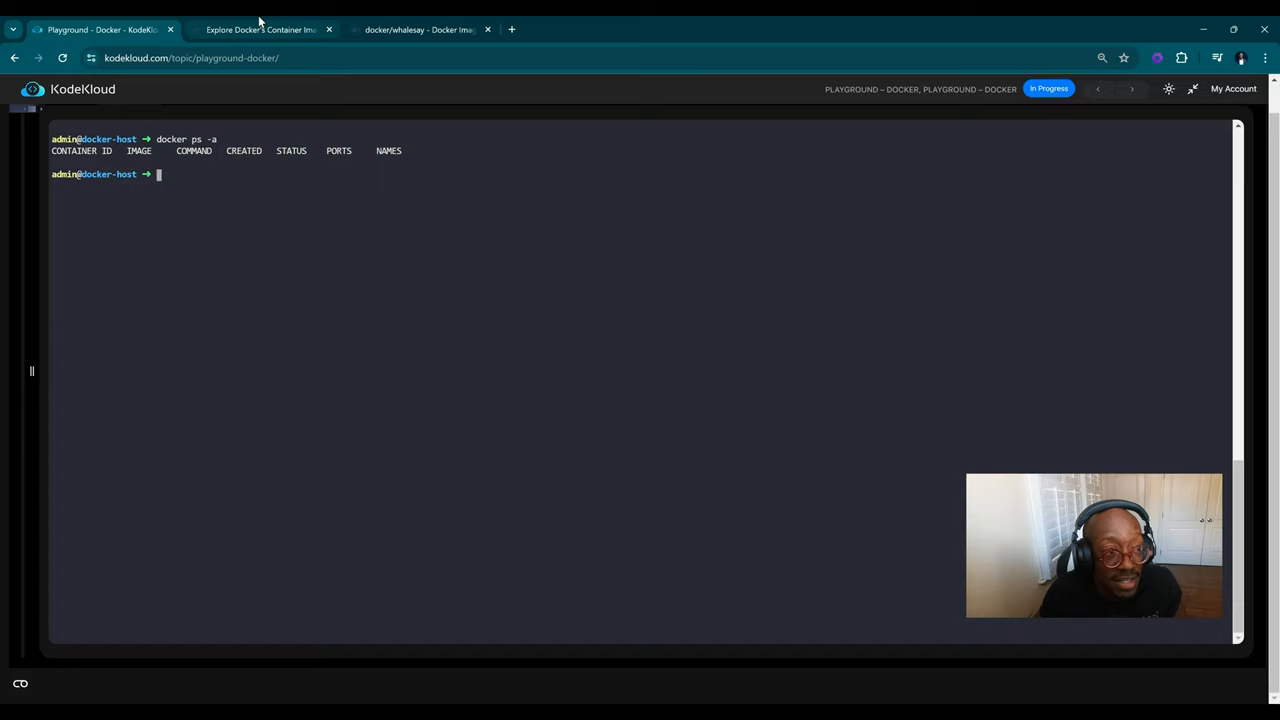
{"action": "left_click", "coordinate": [260, 30]}
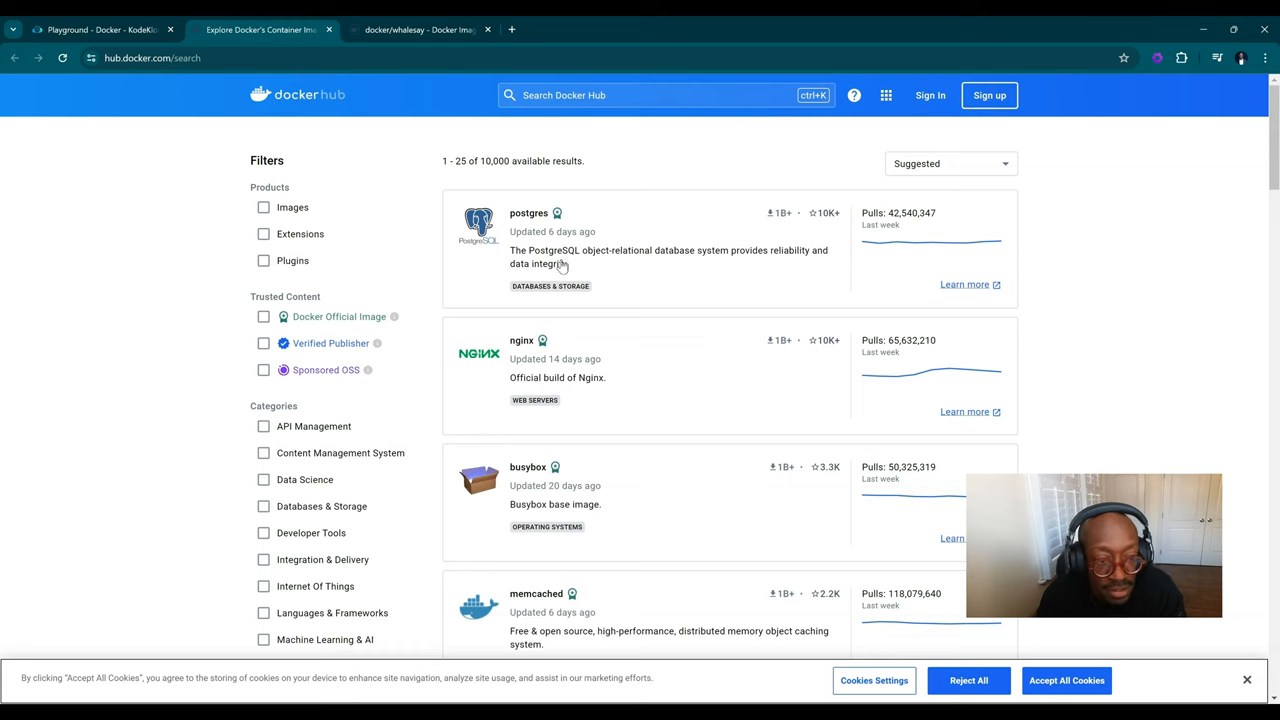
{"action": "mouse_move", "coordinate": [178, 76]}
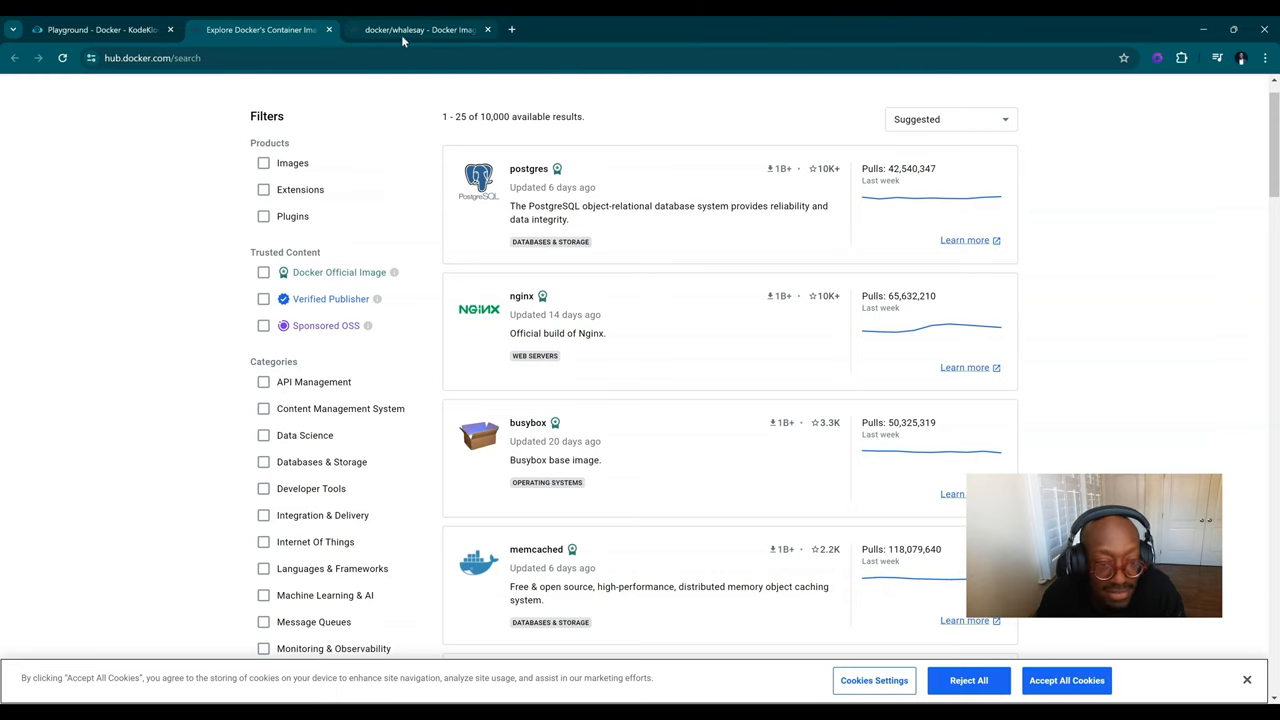
{"action": "left_click", "coordinate": [96, 30]}
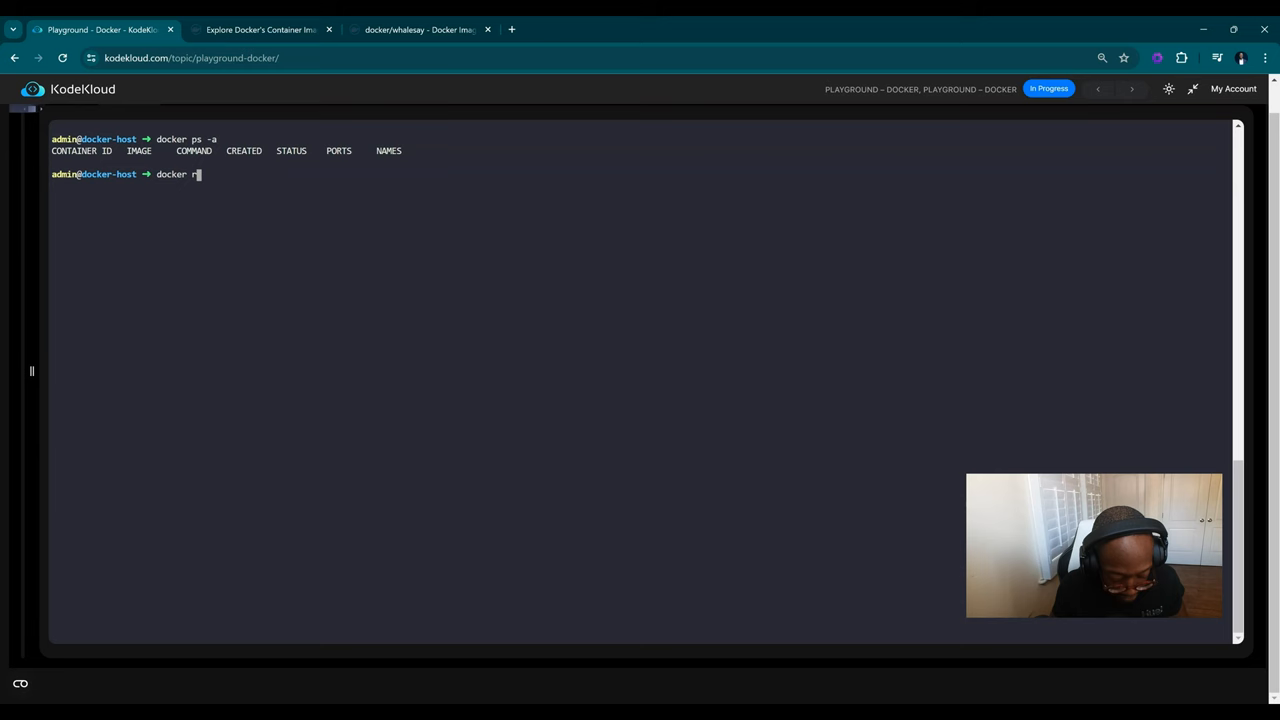
Run the nginx container in the foreground
{"action": "key", "text": "Return"}
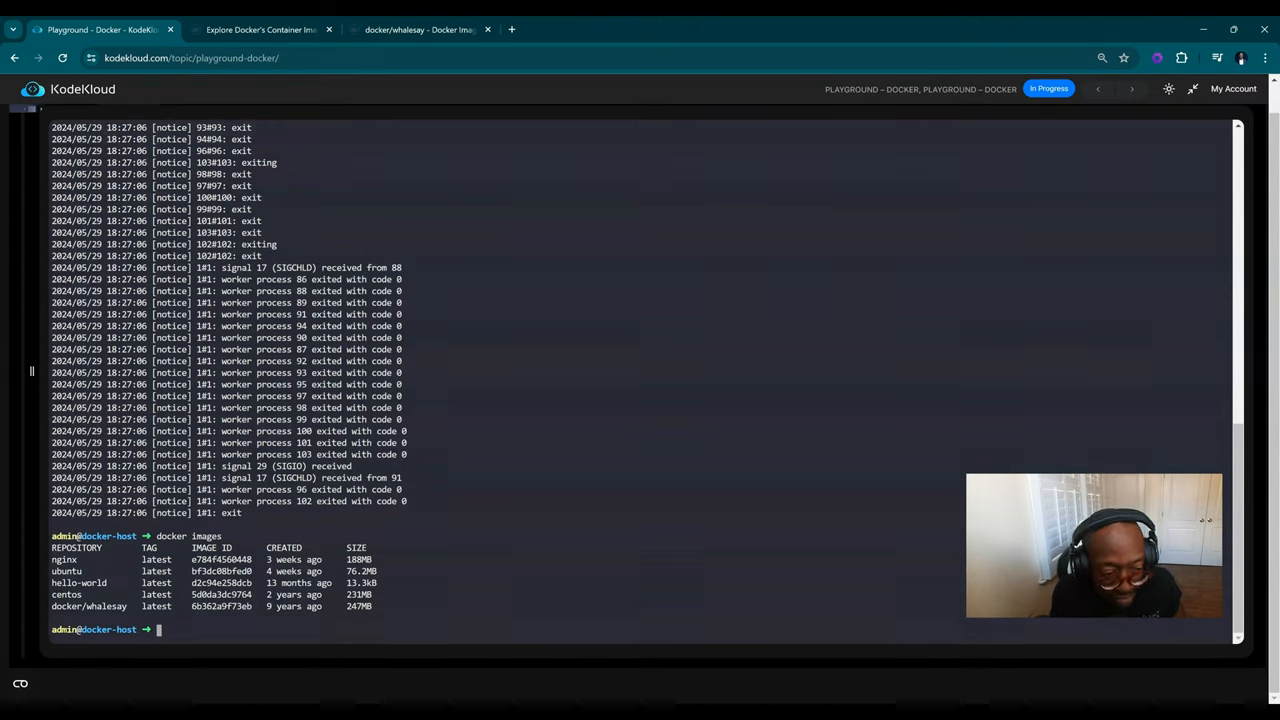
Remove the hello-world image with docker rmi and list the remaining images
{"action": "type", "text": "docker"}
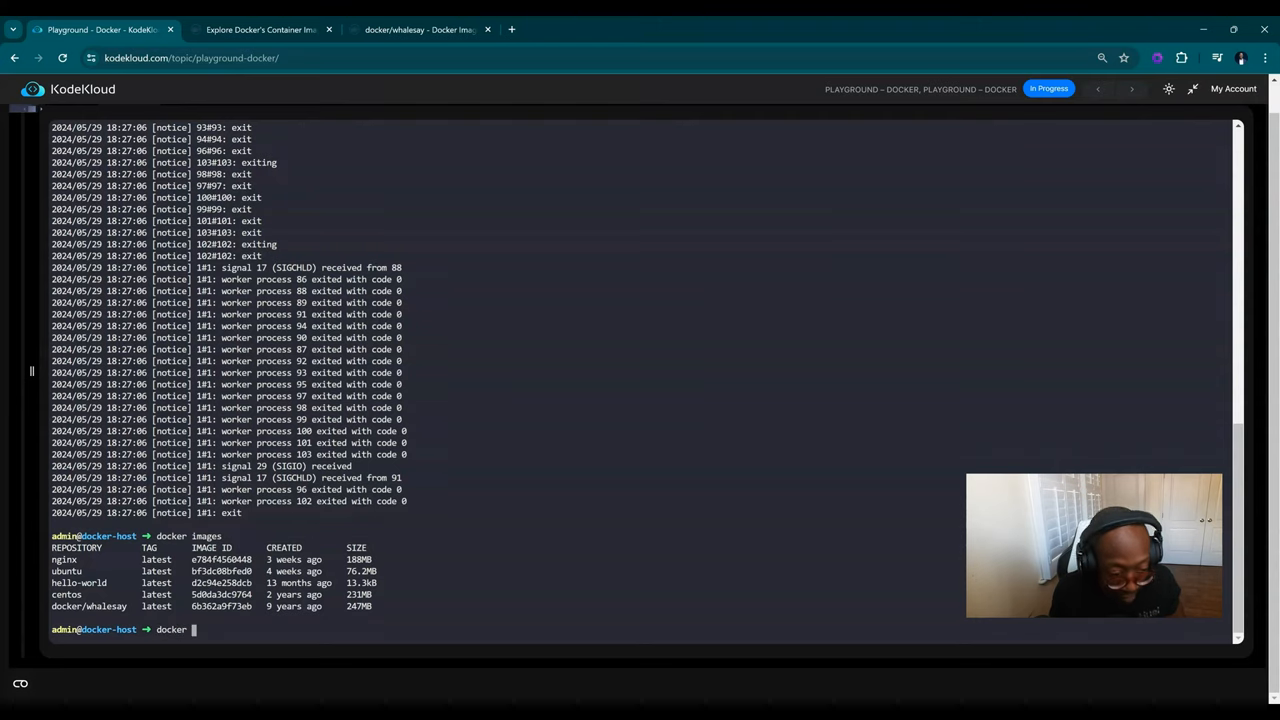
{"action": "type", "text": "rmi"}
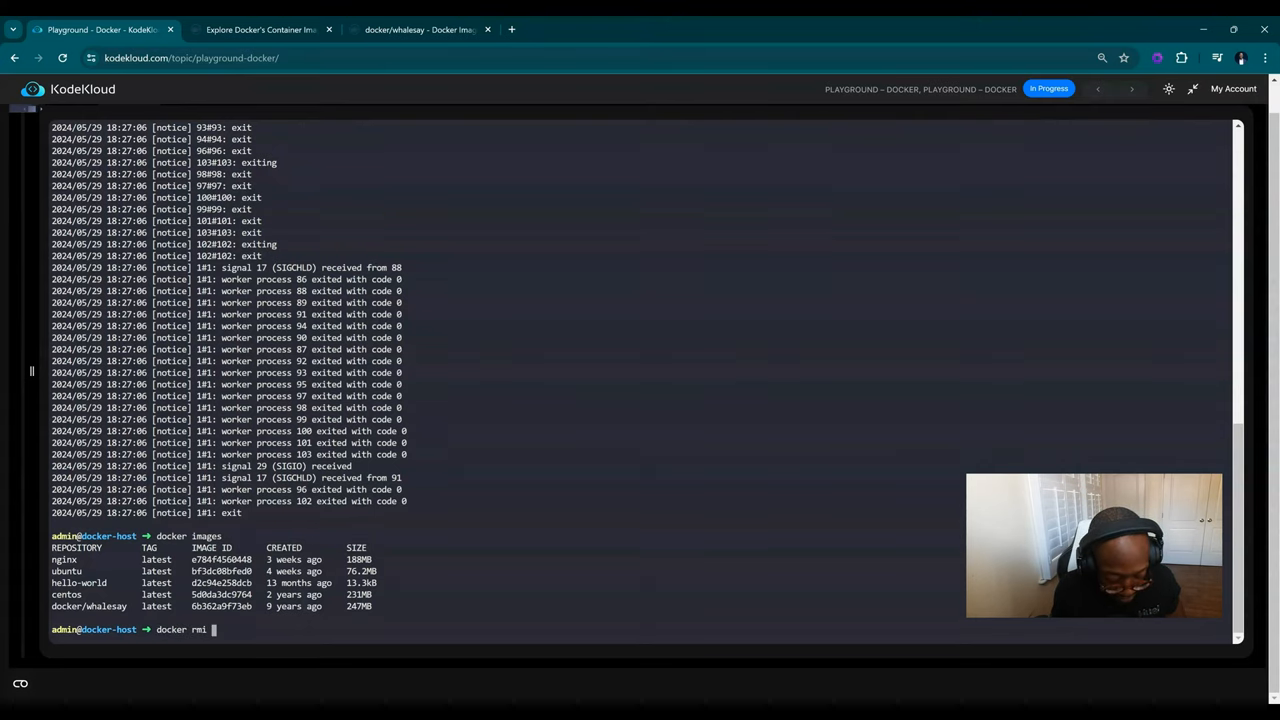
{"action": "type", "text": "hello-"}
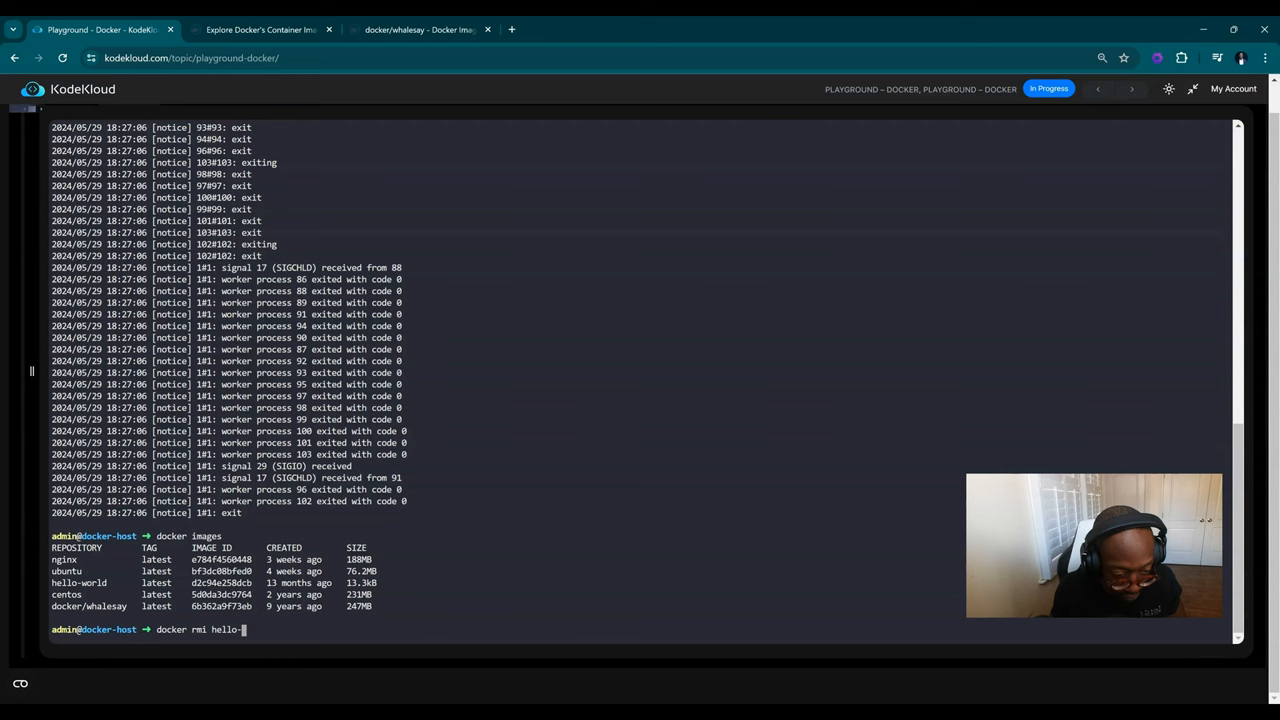
{"action": "key", "text": "Return"}
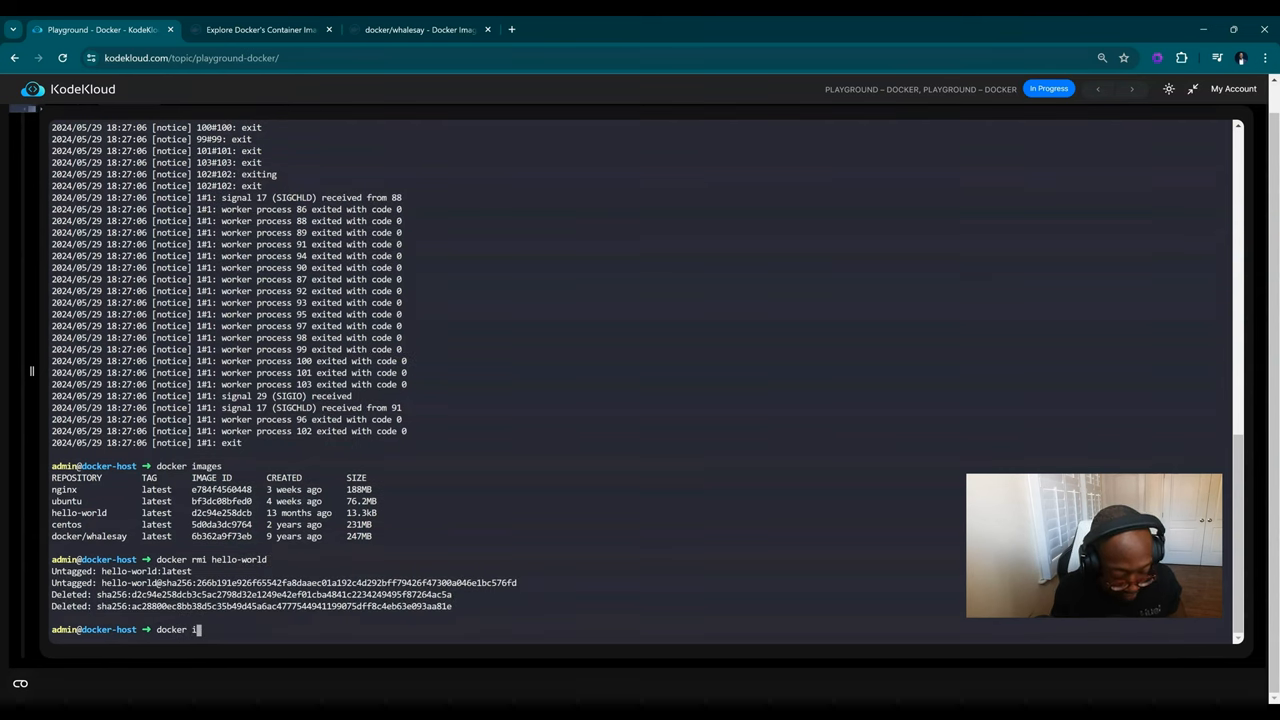
{"action": "key", "text": "Return"}
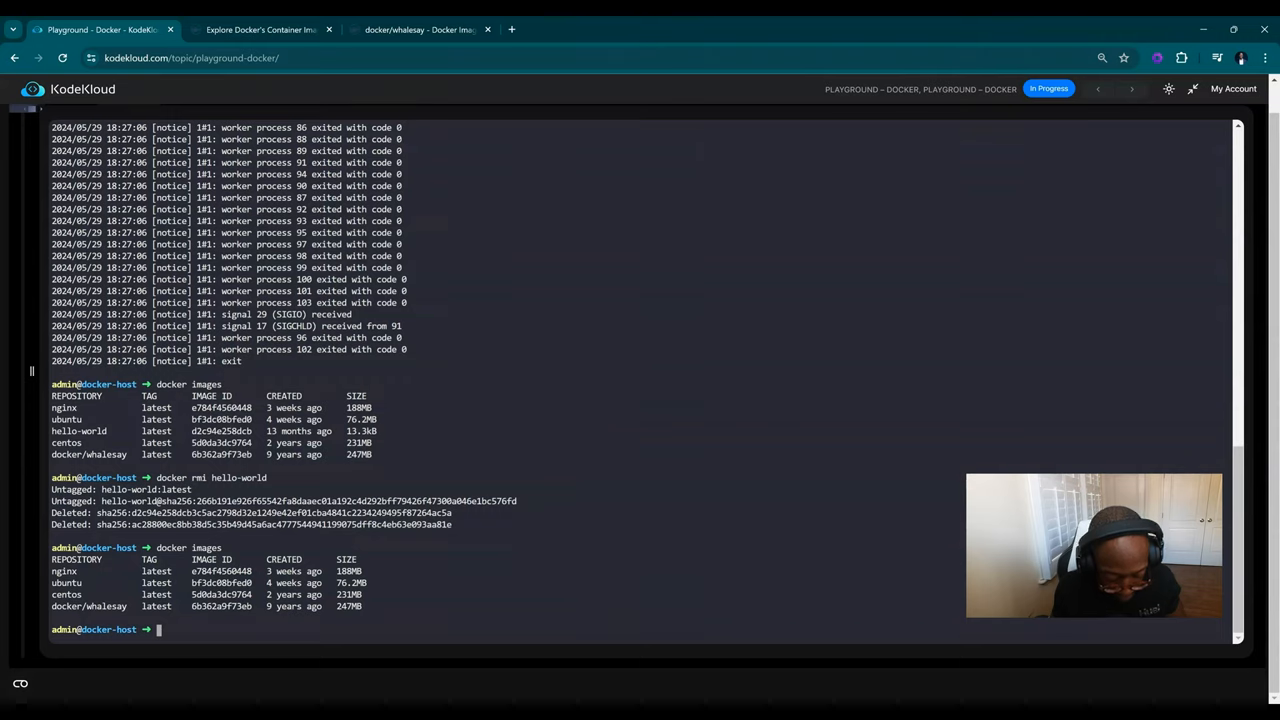
List all containers, start nginx detached with docker run -d, and list the running containers
{"action": "type", "text": "docker ps -a"}
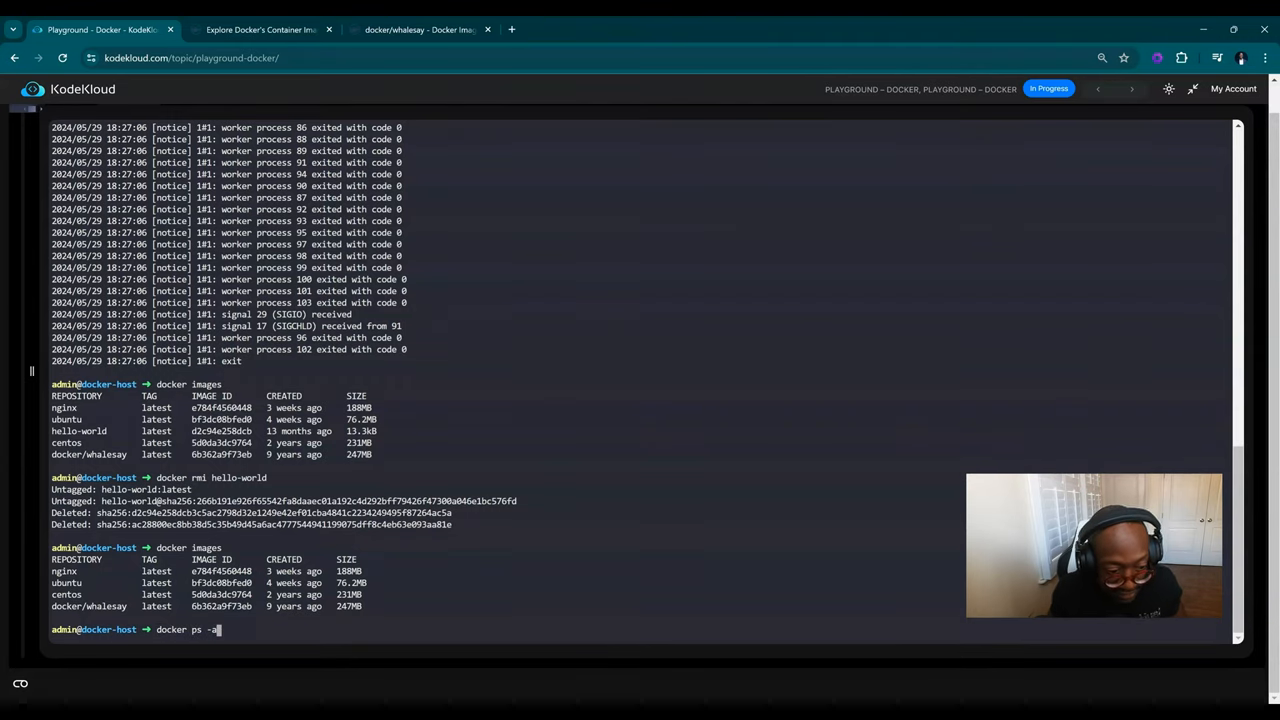
{"action": "key", "text": "Return"}
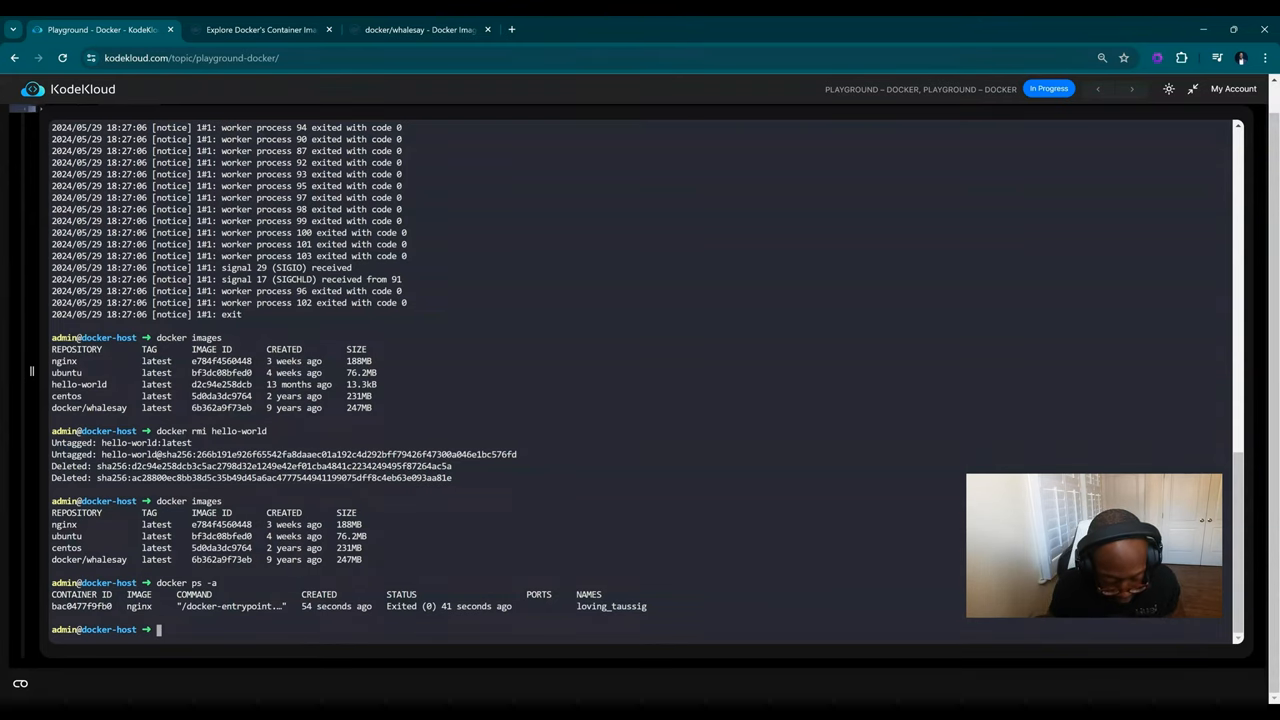
{"action": "type", "text": "docker run -"}
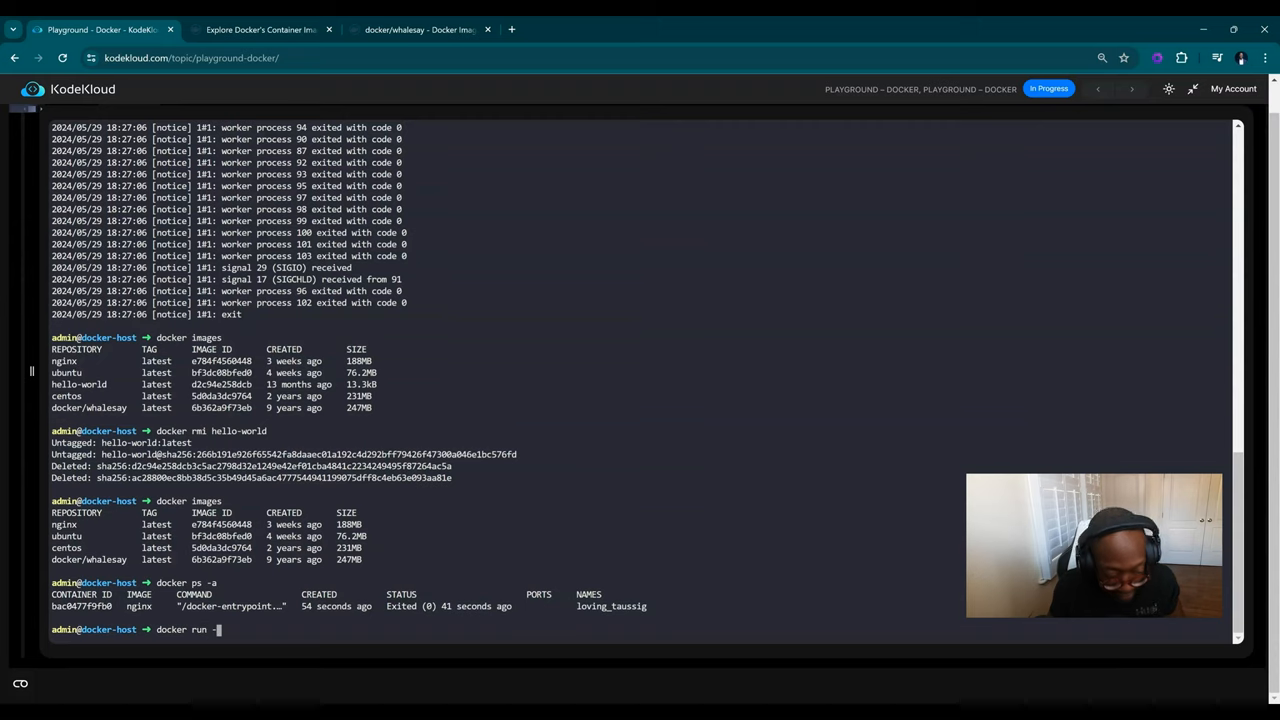
{"action": "type", "text": "d nginx"}
{"action": "type", "text": "docker ps -a"}
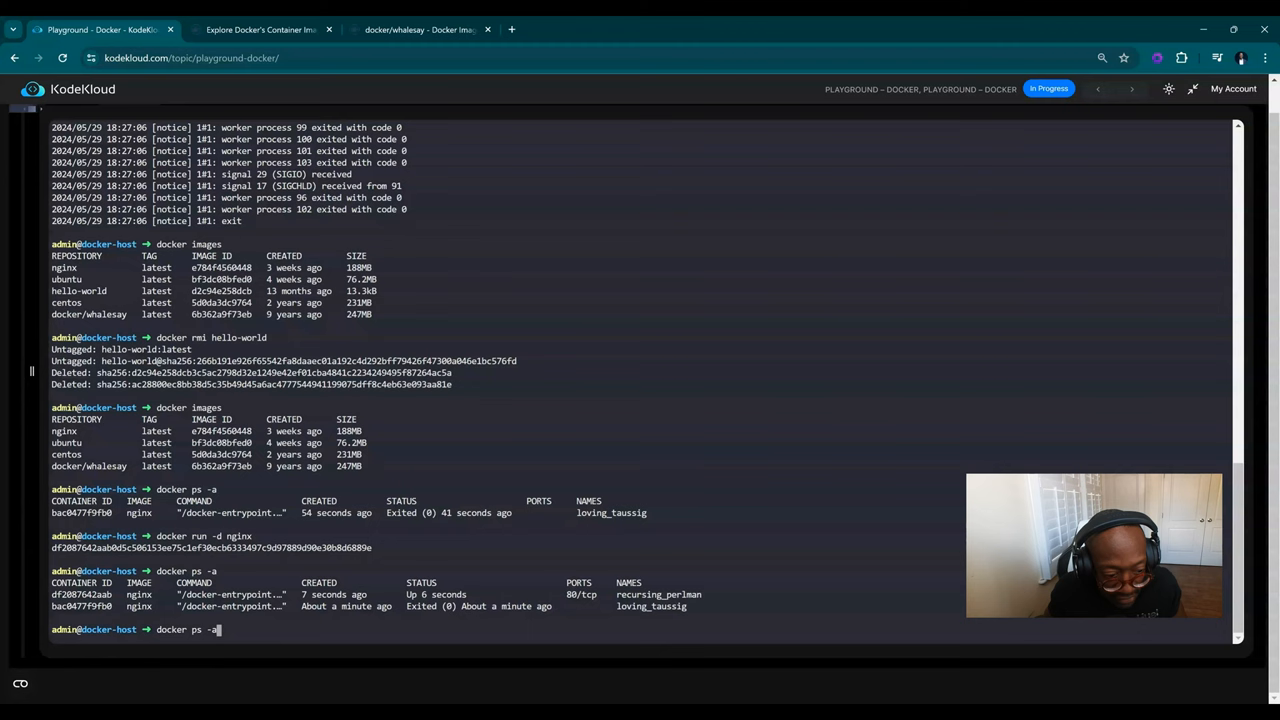
{"action": "key", "text": "Return"}
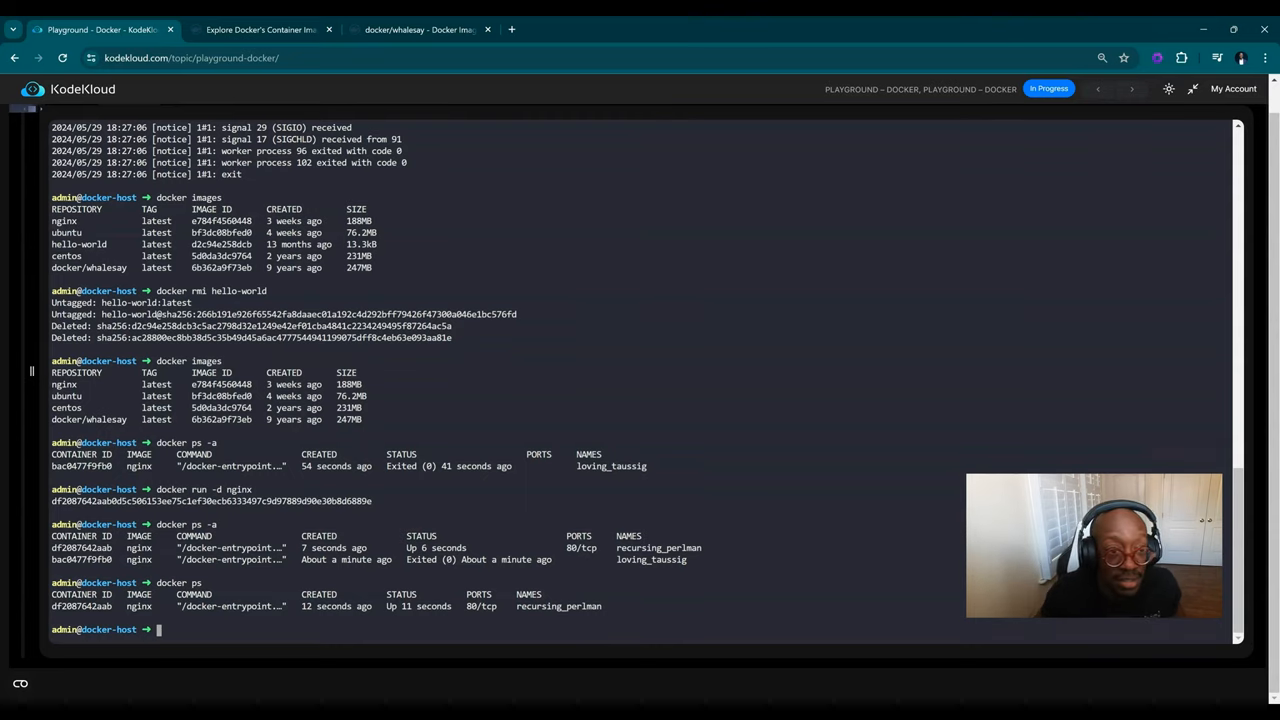
Check the docker/whalesay image page and return to the terminal playground
{"action": "left_click", "coordinate": [416, 30]}
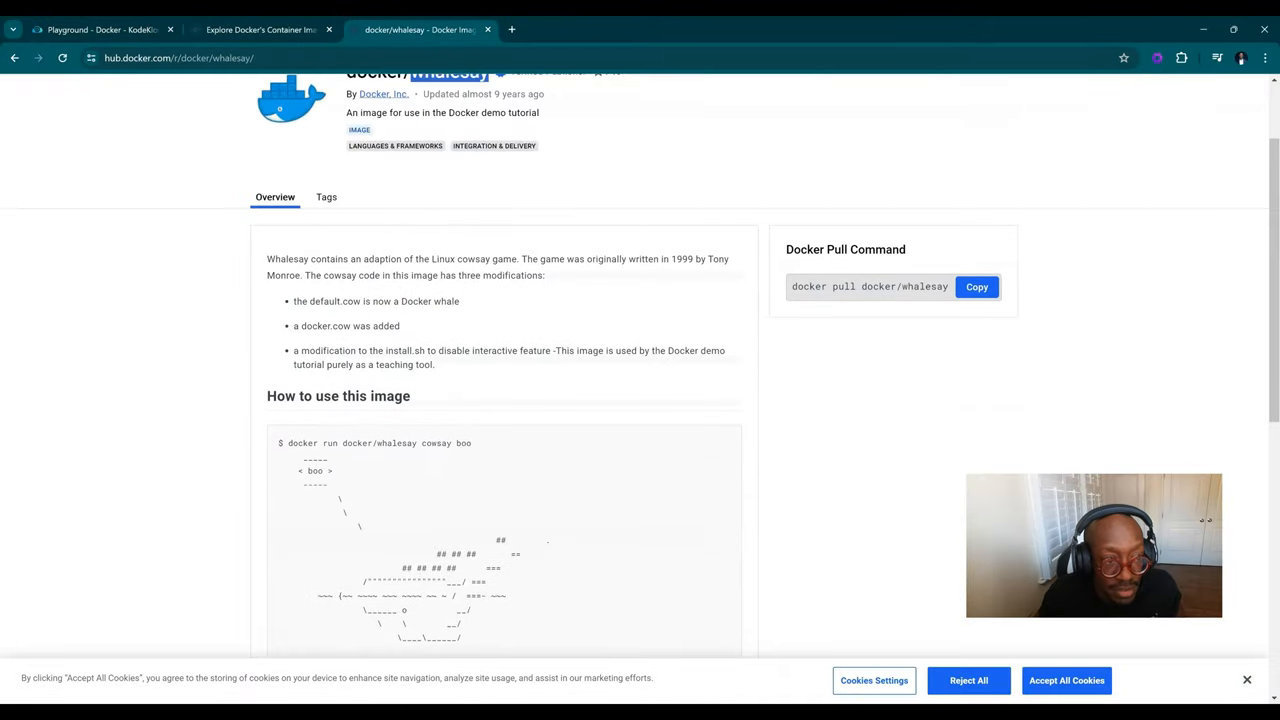
{"action": "scroll", "scroll_direction": "down", "scroll_amount": 3}
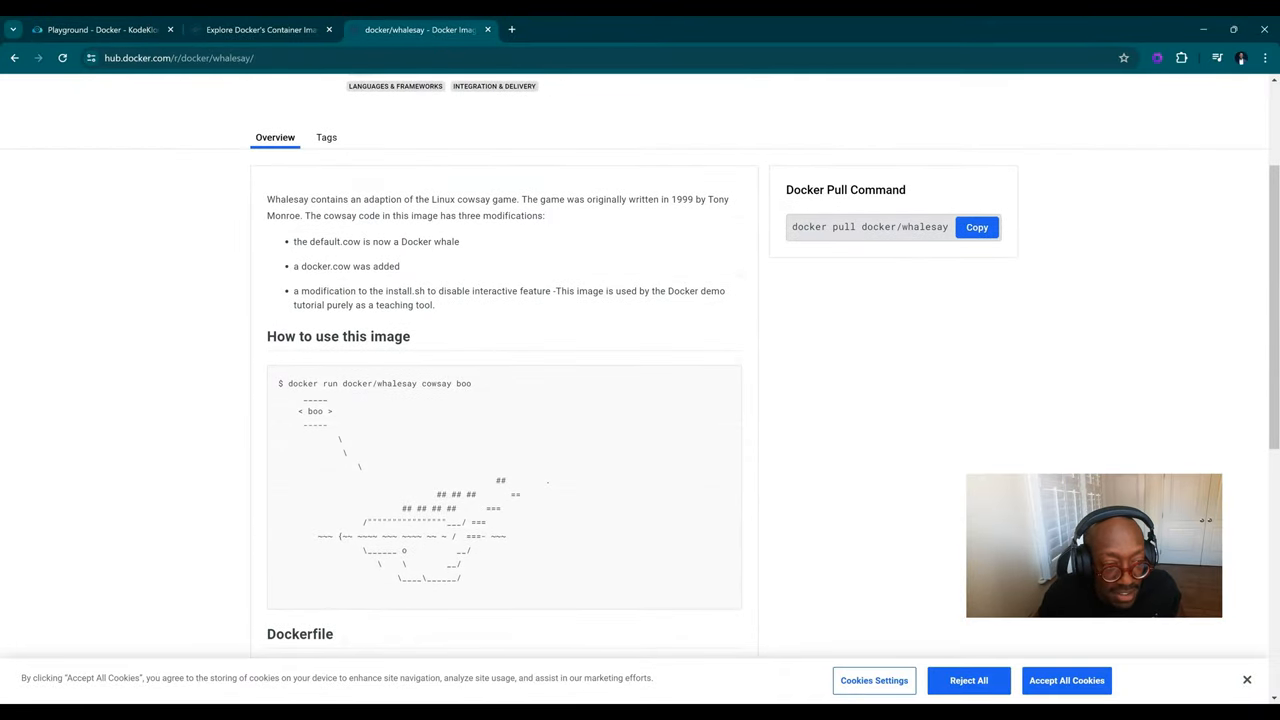
{"action": "scroll", "scroll_direction": "up", "scroll_amount": 3}
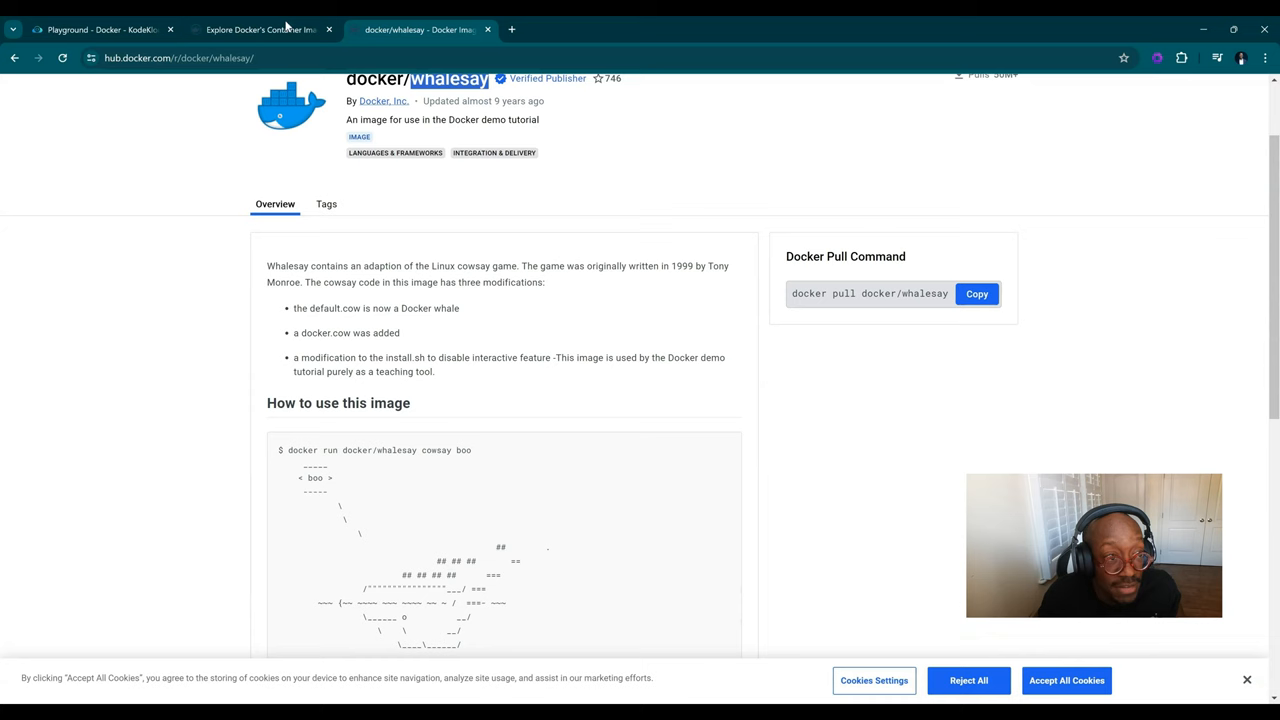
{"action": "left_click", "coordinate": [96, 30]}
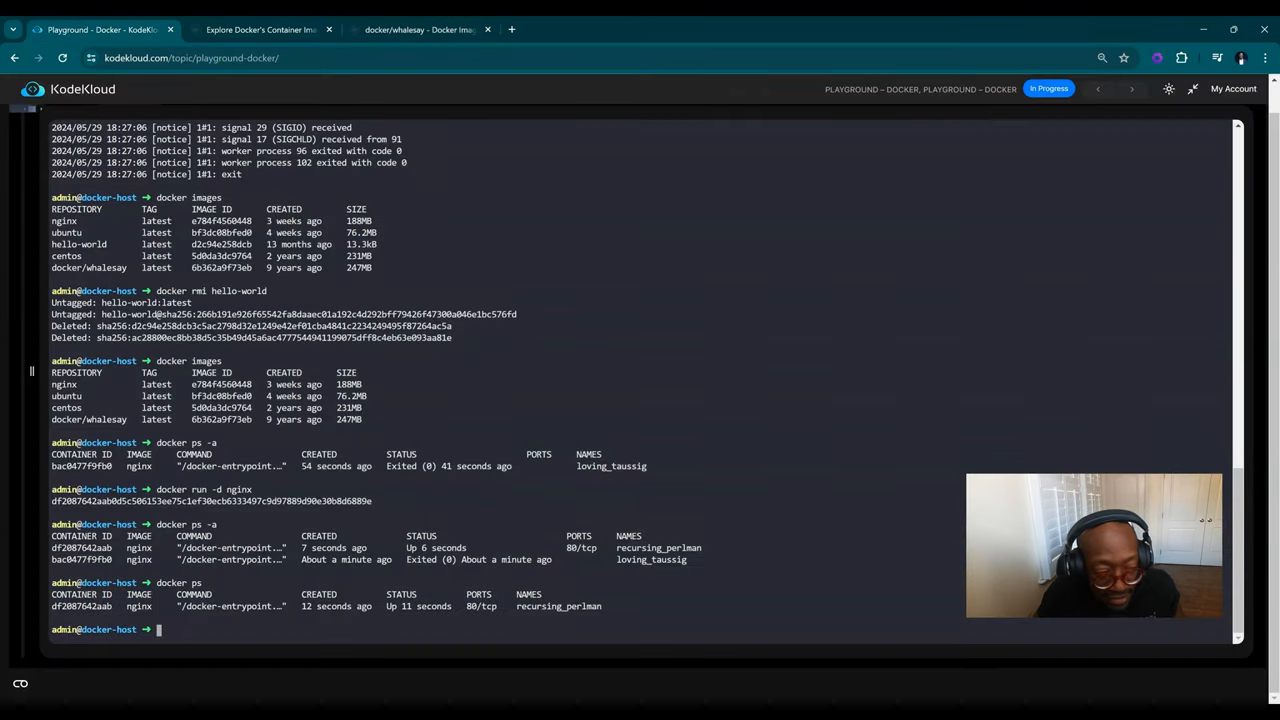
Run docker/whalesay with cowsay so the whale prints 'Save The WHALES'
{"action": "type", "text": "docker"}
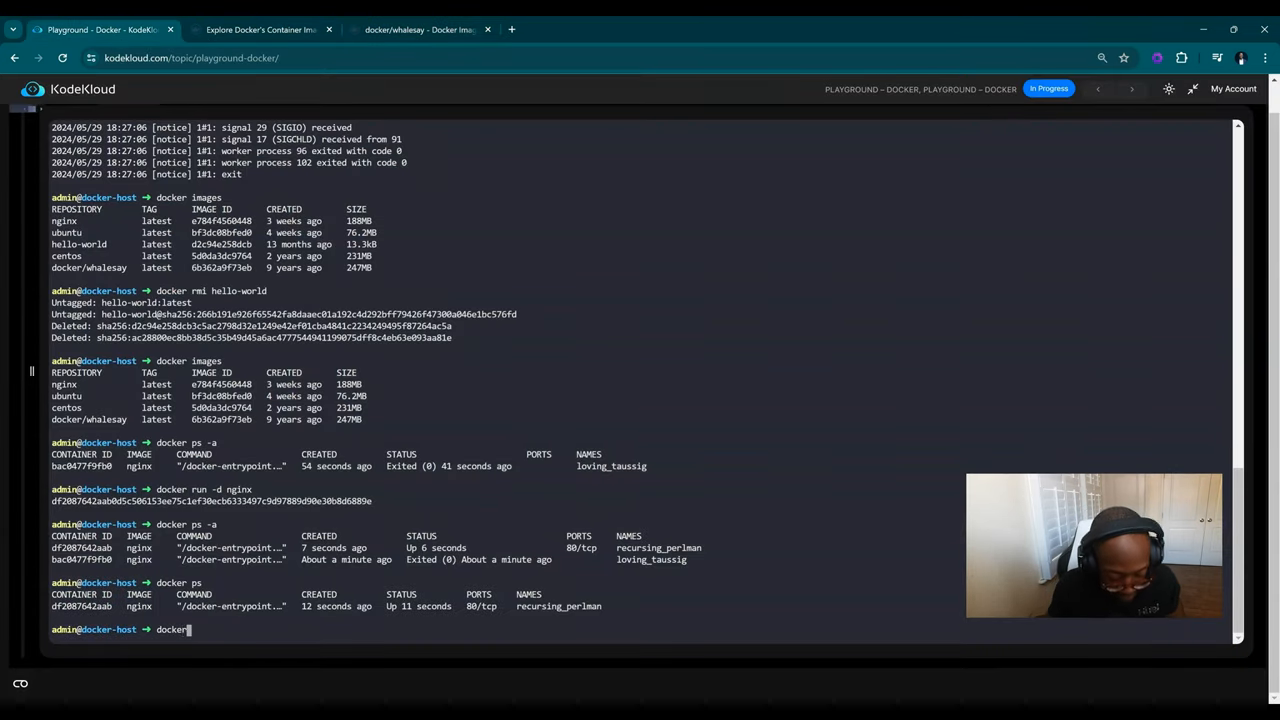
{"action": "type", "text": "run"}
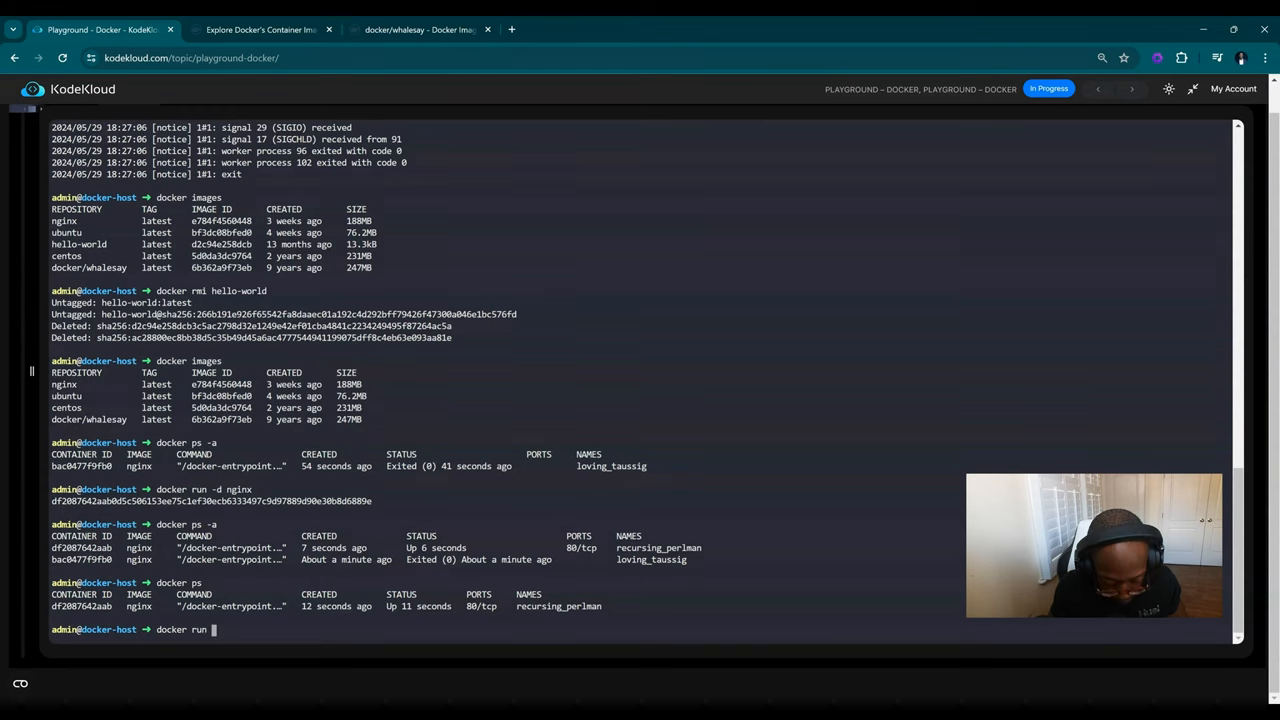
{"action": "type", "text": "docker/whalesay"}
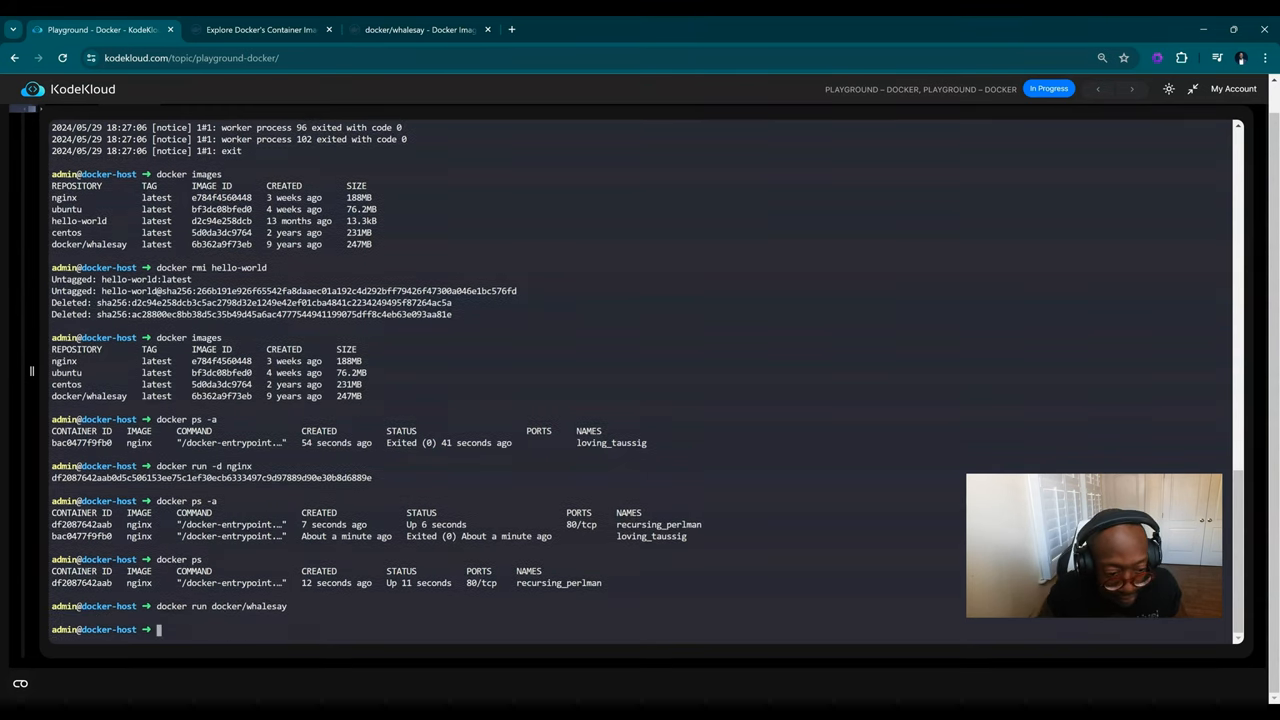
{"action": "type", "text": "docker run docker/whalesay"}
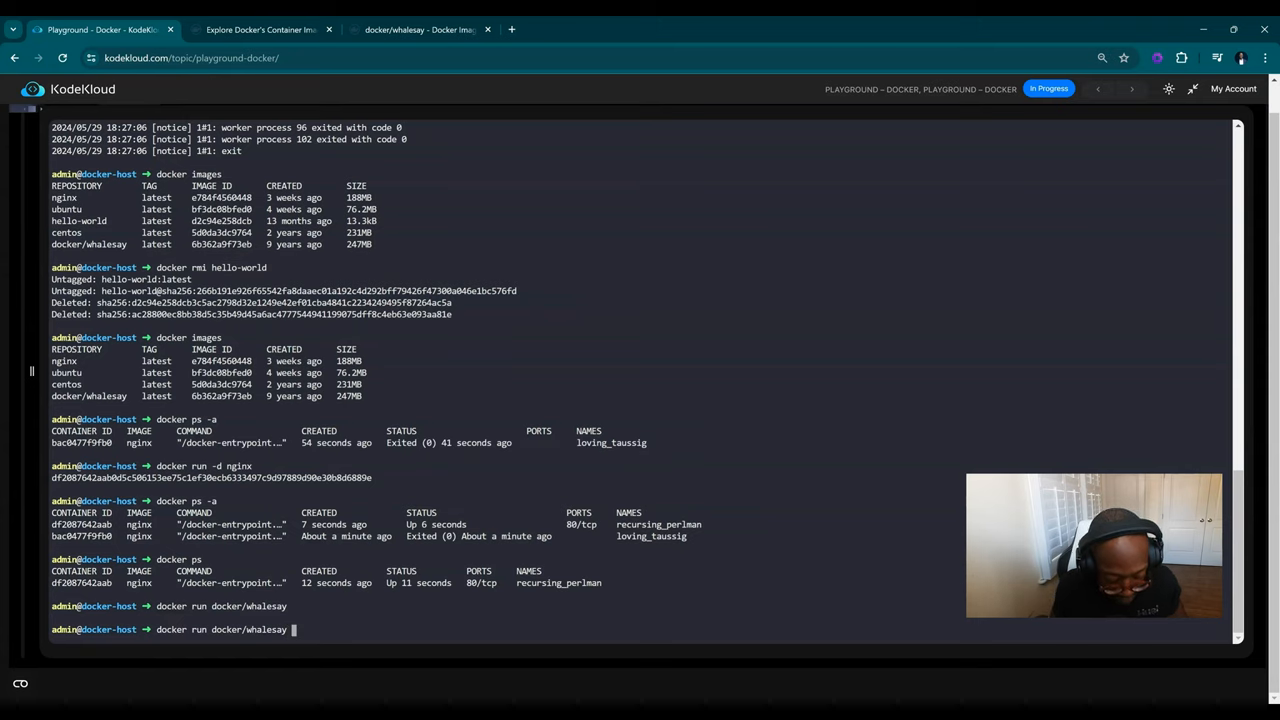
{"action": "type", "text": "cowsay Save The W"}
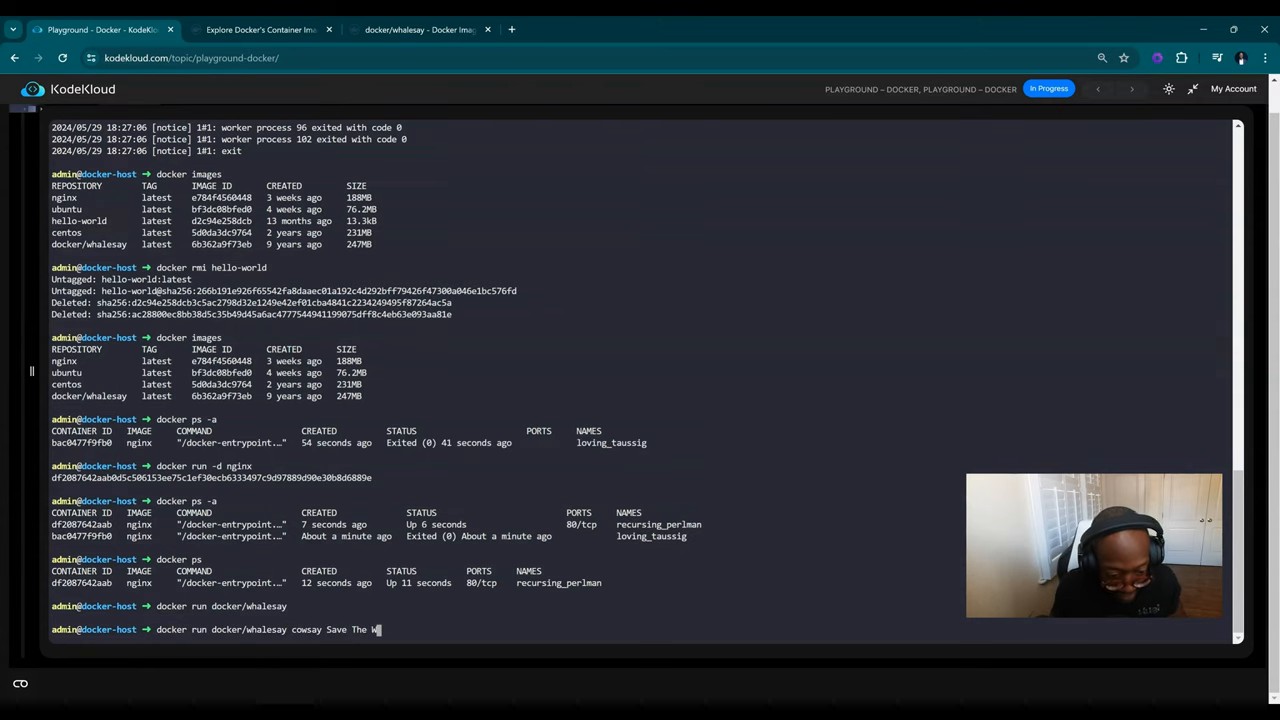
{"action": "key", "text": "Return"}
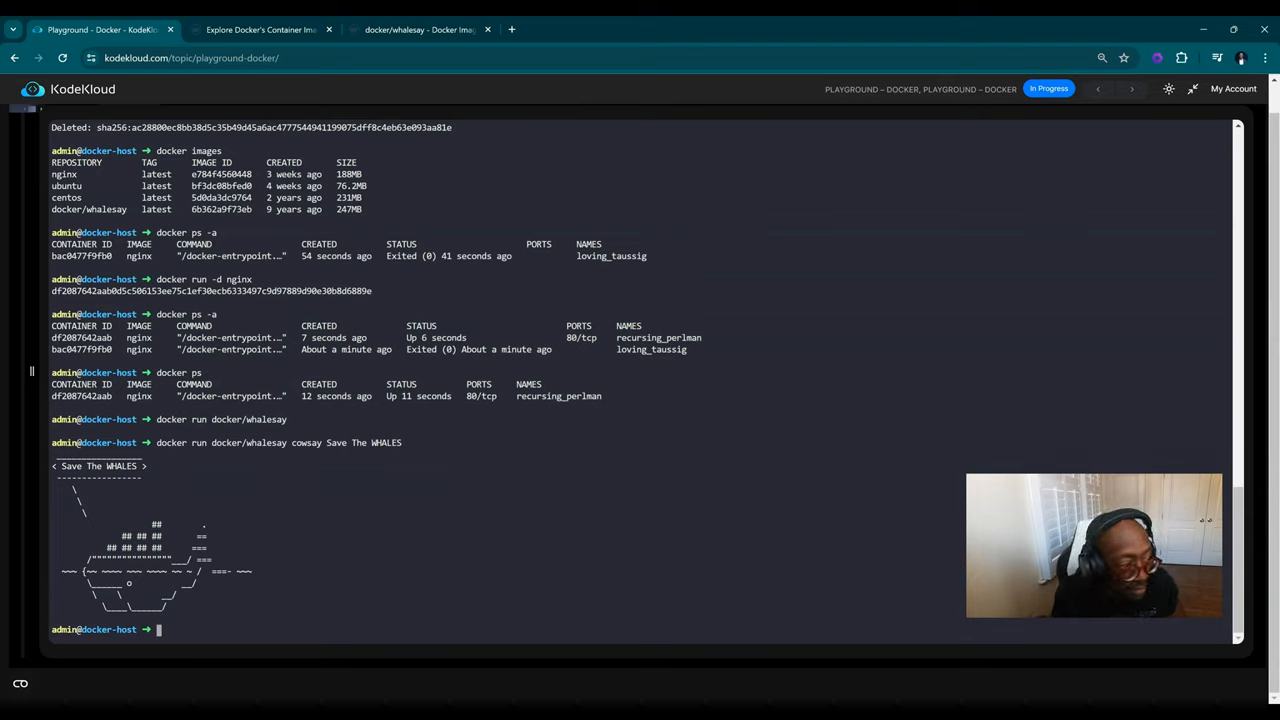
{"action": "type", "text": "do"}
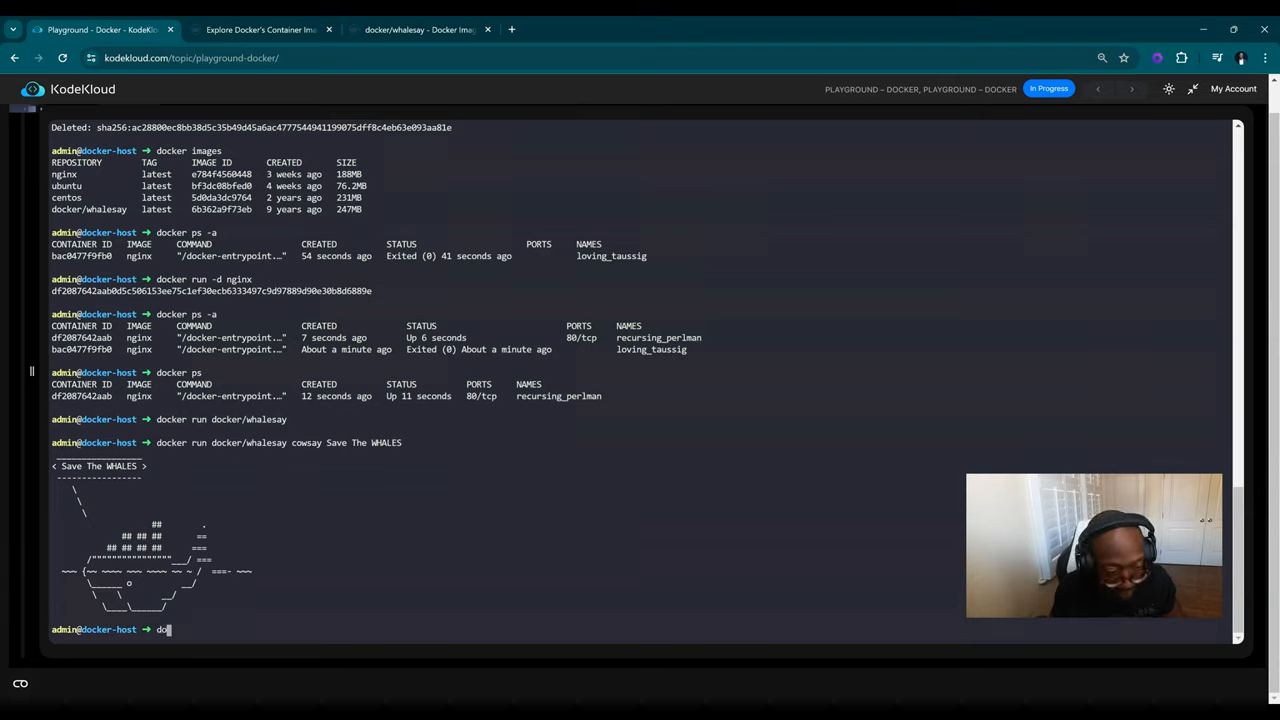
{"action": "type", "text": "docker"}
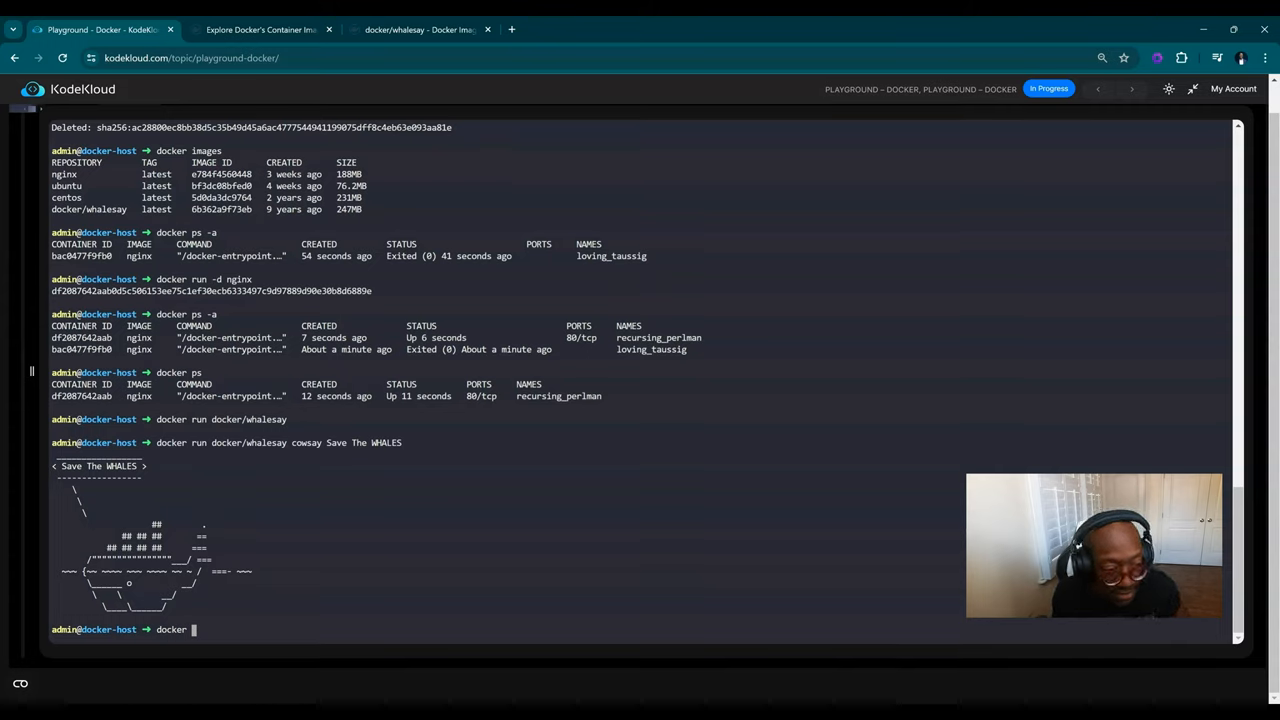
Start a detached ubuntu container running sleep 1000 and list the running containers
{"action": "type", "text": "run -d ubuntu sleep 1000"}
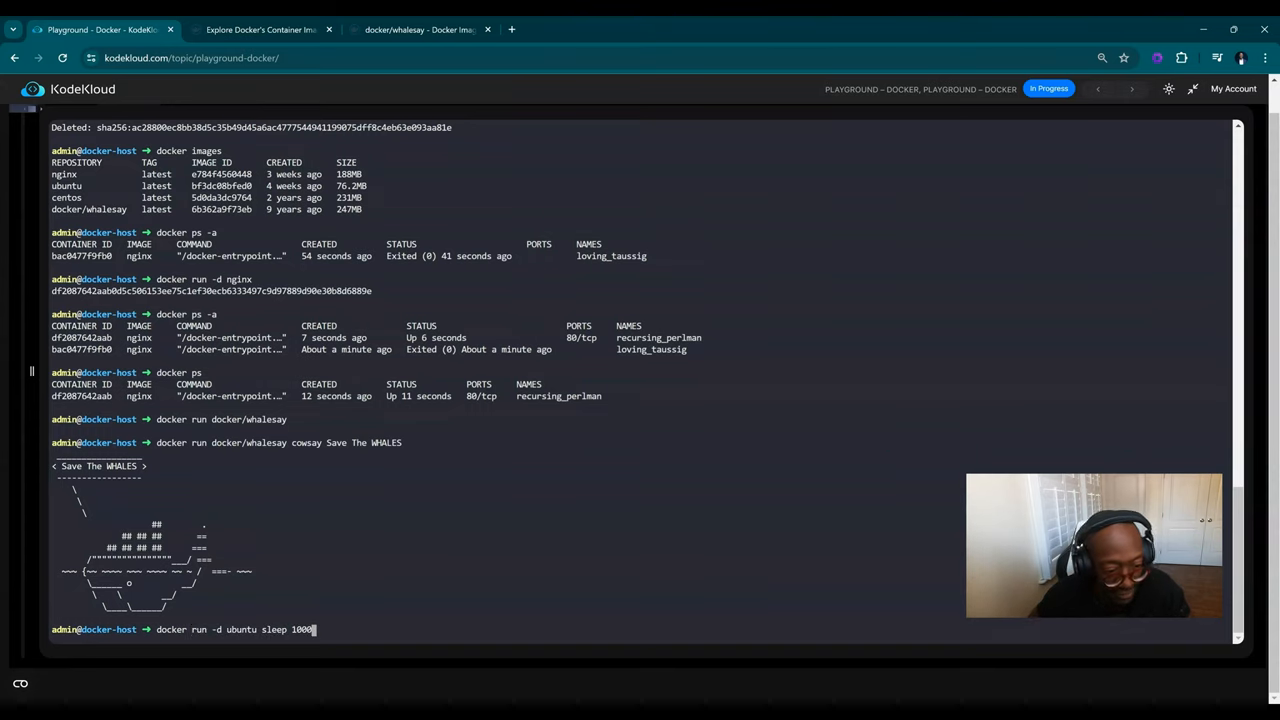
{"action": "key", "text": "Return"}
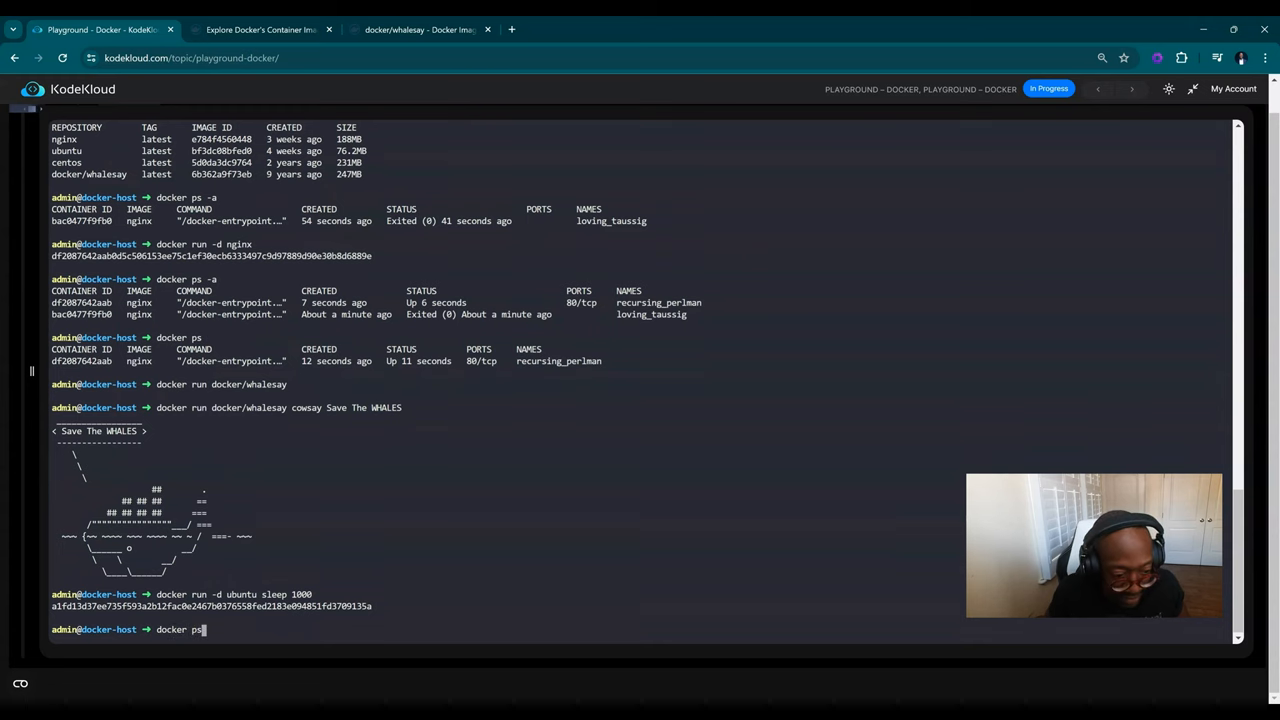
{"action": "key", "text": "Return"}
{"action": "type", "text": "docker exec cat /etc/*release*"}
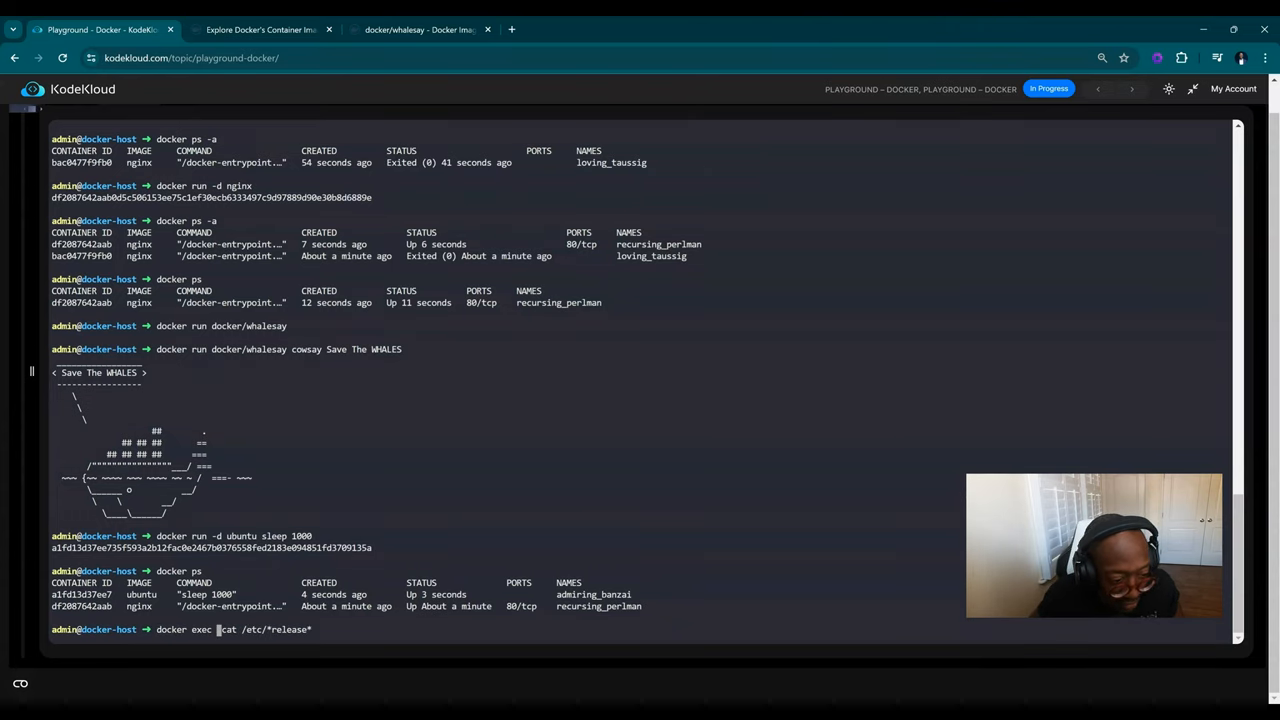
Exec cat /etc/*release in container a1fd13d37ee7 to show Ubuntu 24.04 LTS
{"action": "double_click", "coordinate": [80, 594]}
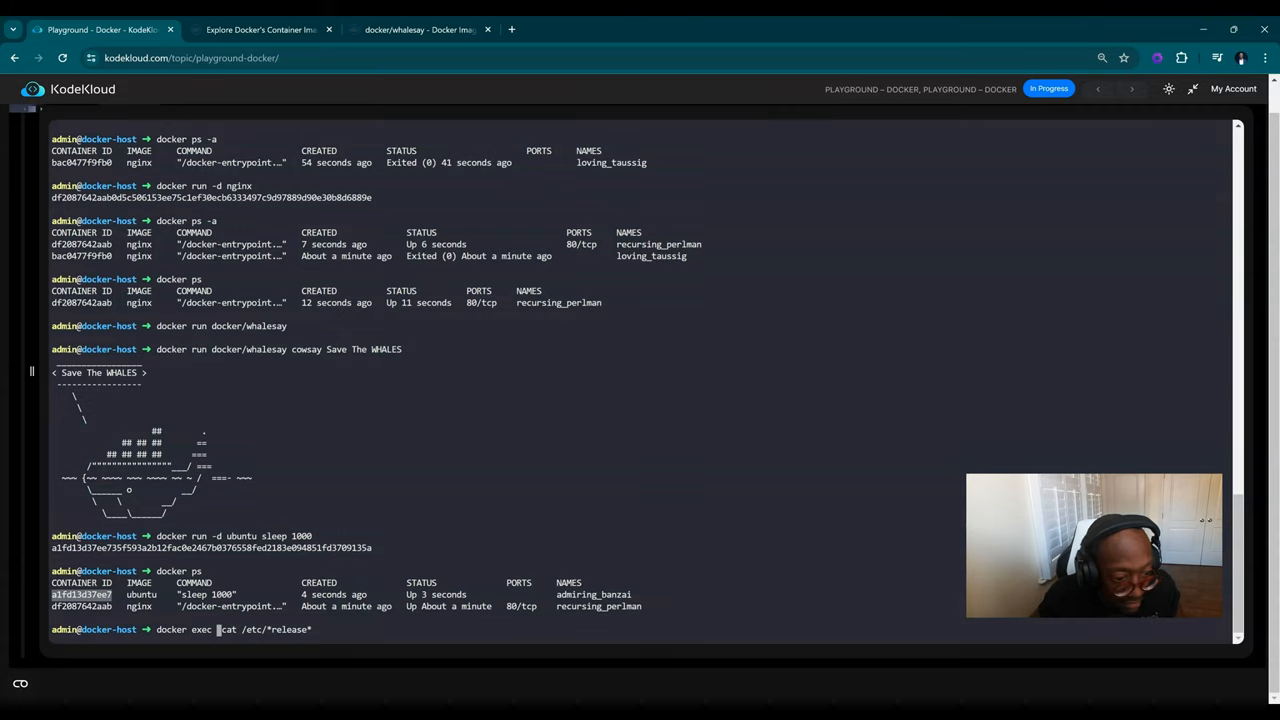
{"action": "type", "text": "a1fd13d37ee7"}
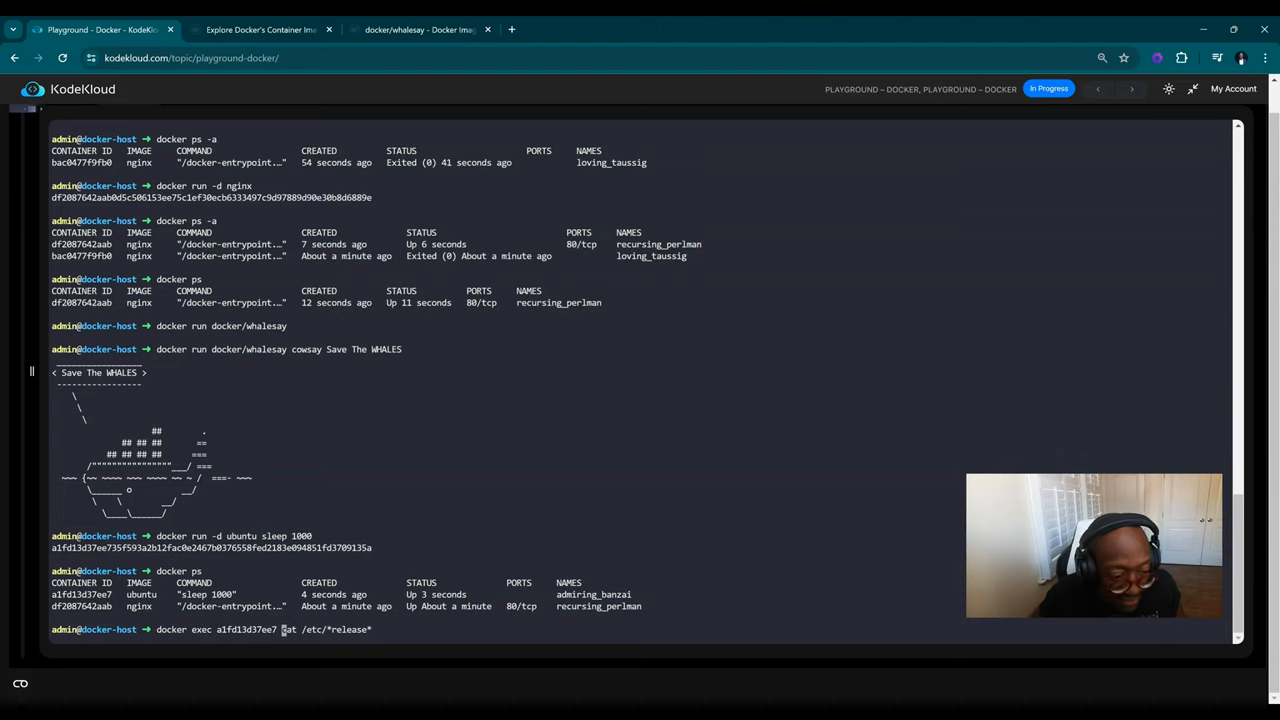
{"action": "key", "text": "Return"}
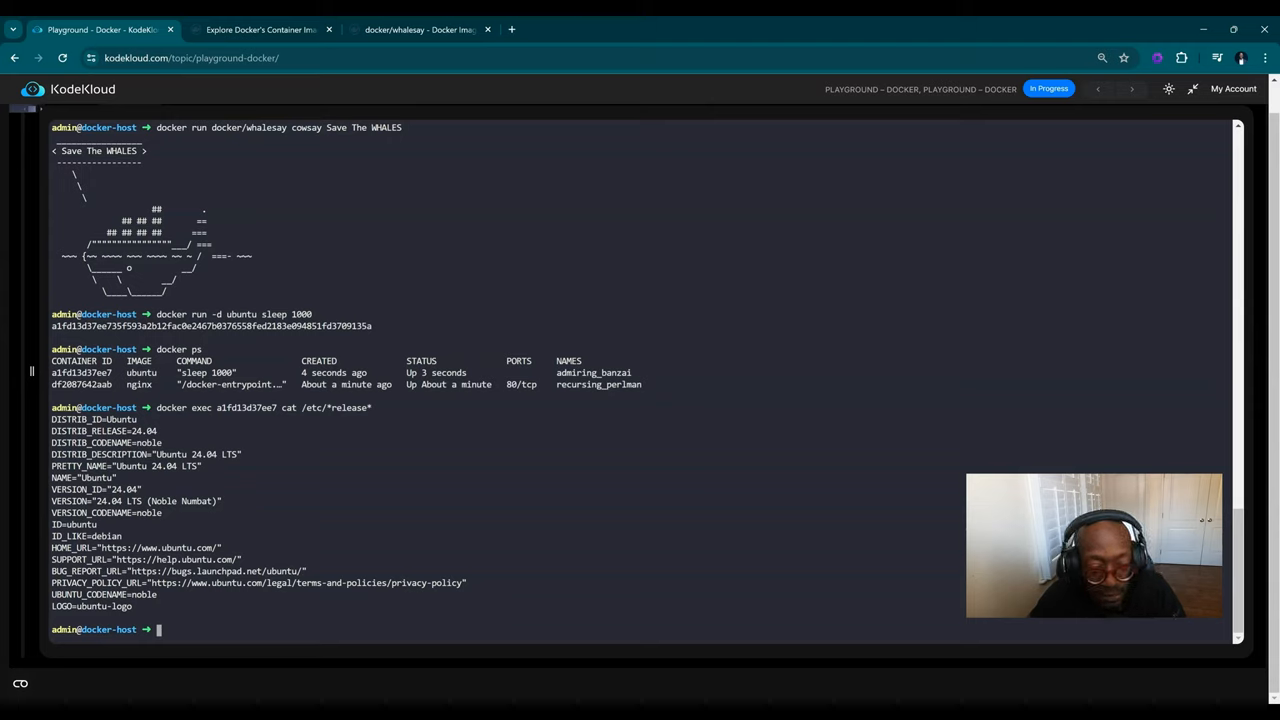
Stop container a1fd13d37ee7 and list running containers, leaving only nginx up
{"action": "type", "text": "docker stop"}
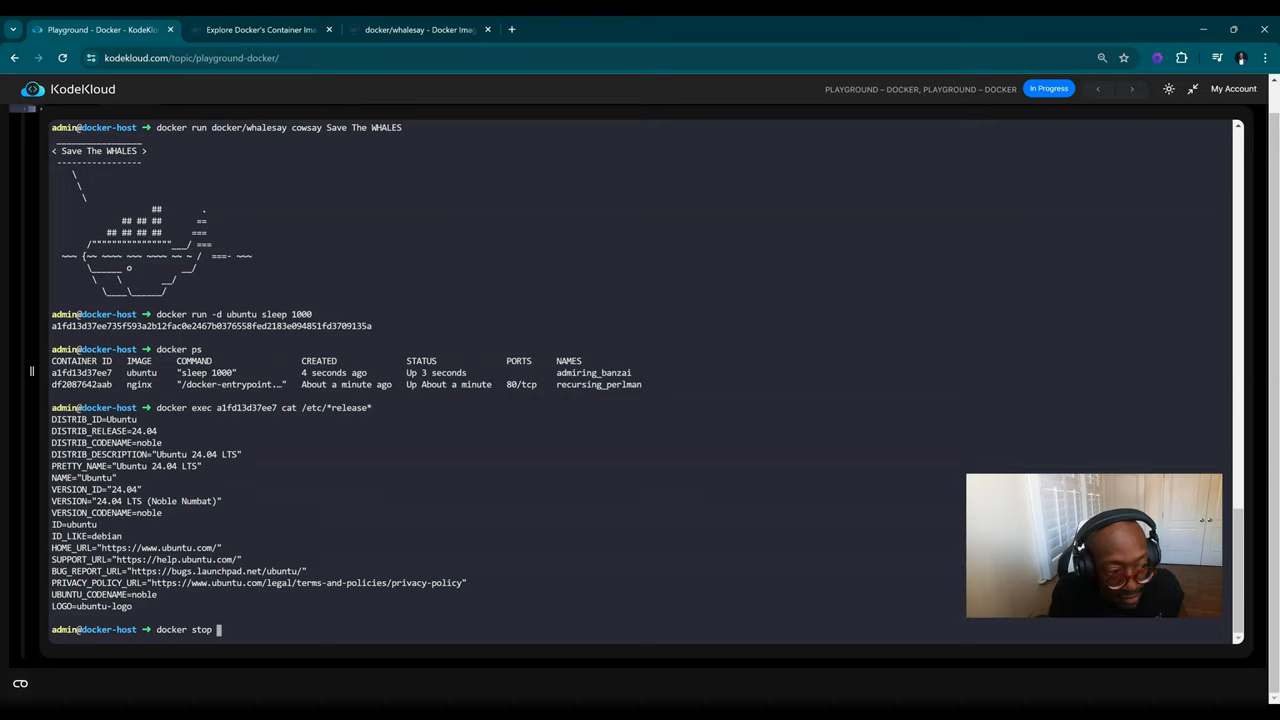
{"action": "key", "text": "Return"}
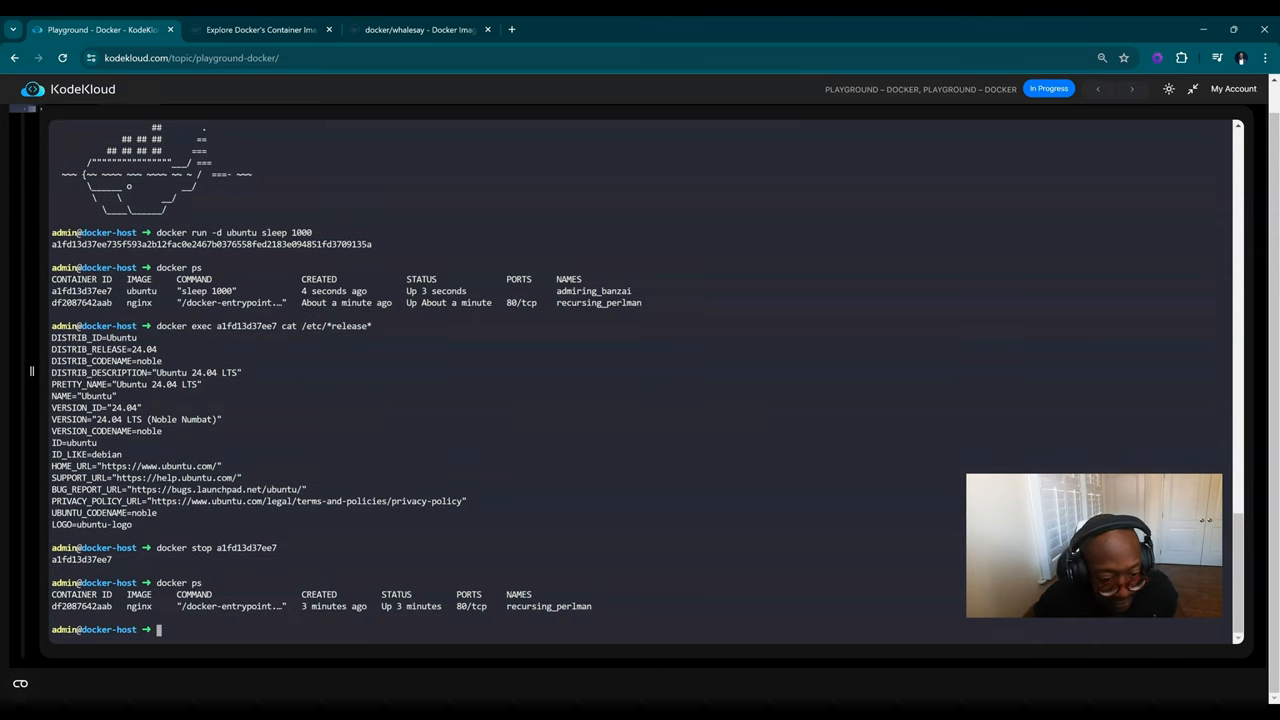
{"action": "type", "text": "docker ps -a"}
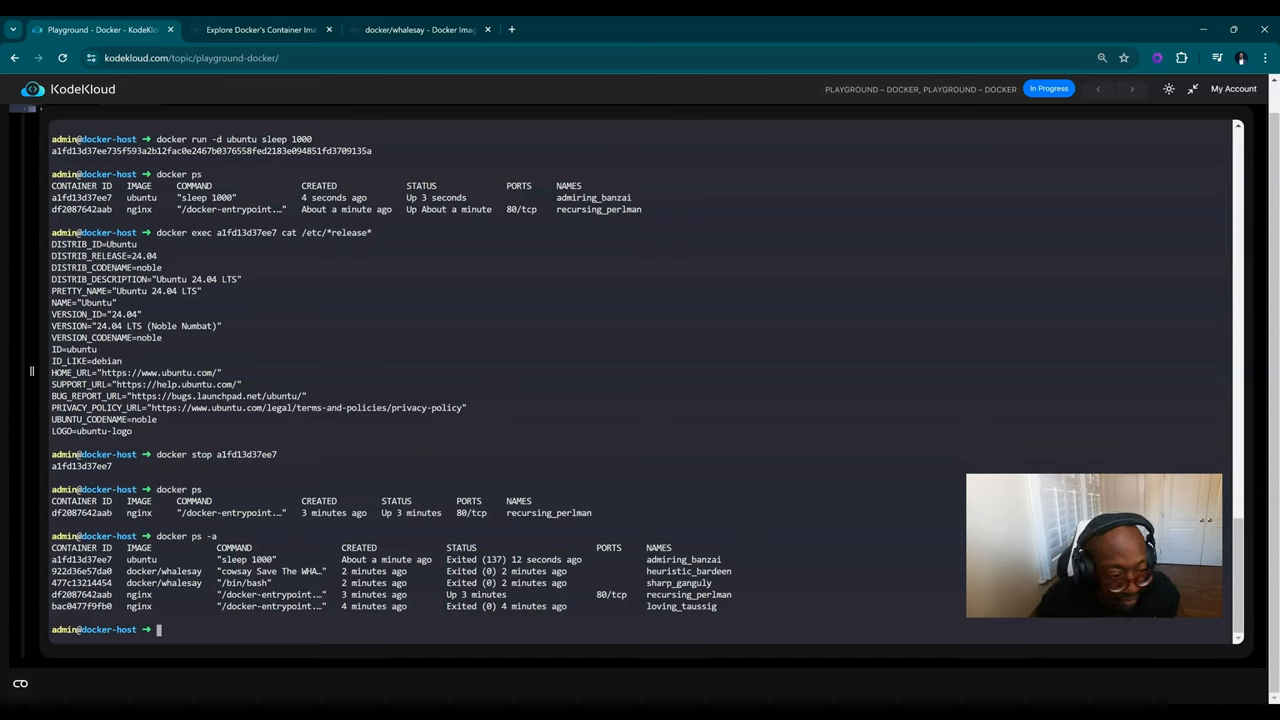
Remove the stopped ubuntu container a1fd13d37ee7 with docker rm
{"action": "type", "text": "docker r"}
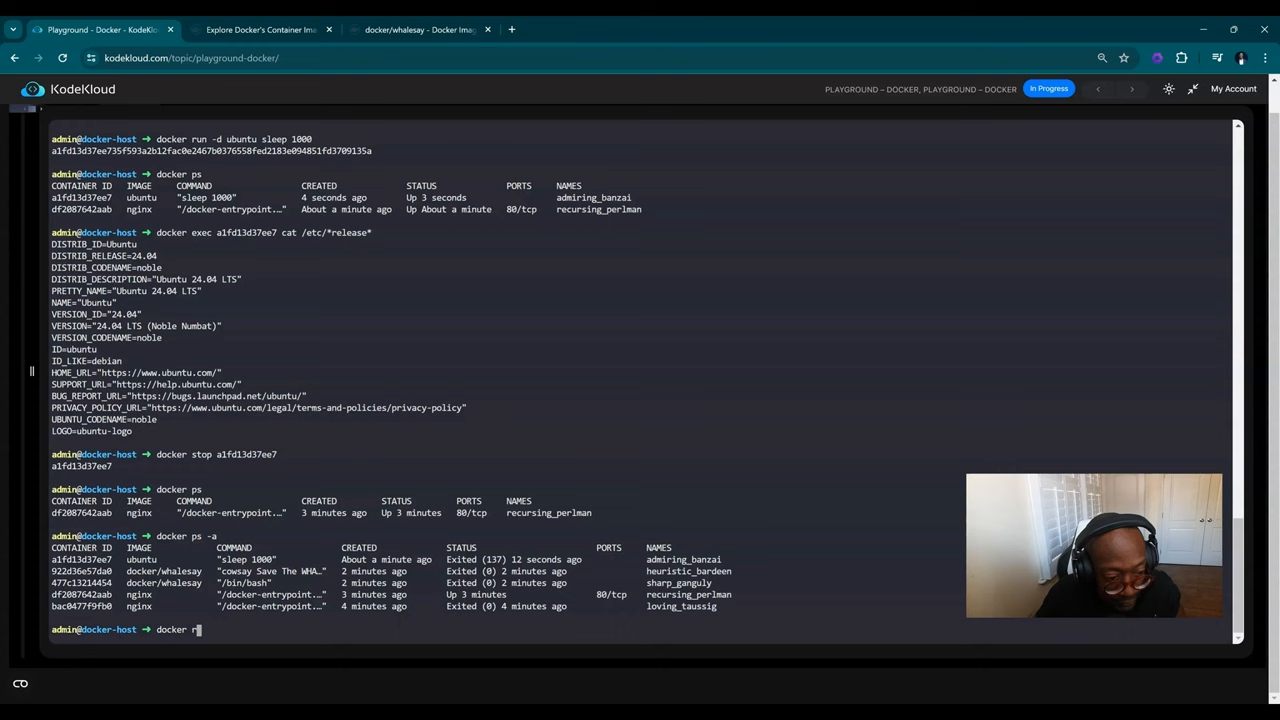
{"action": "type", "text": "m a1fd13d37ee7"}
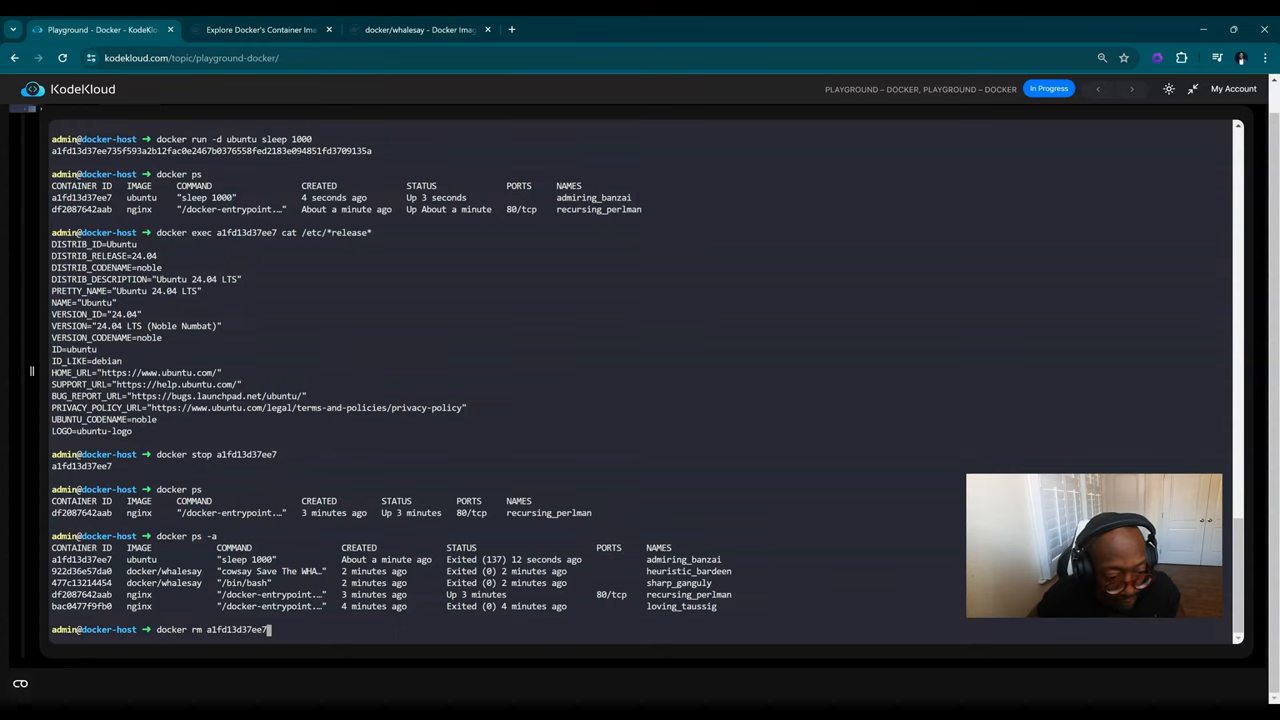
{"action": "key", "text": "Return"}
{"action": "type", "text": "docker ps -a"}
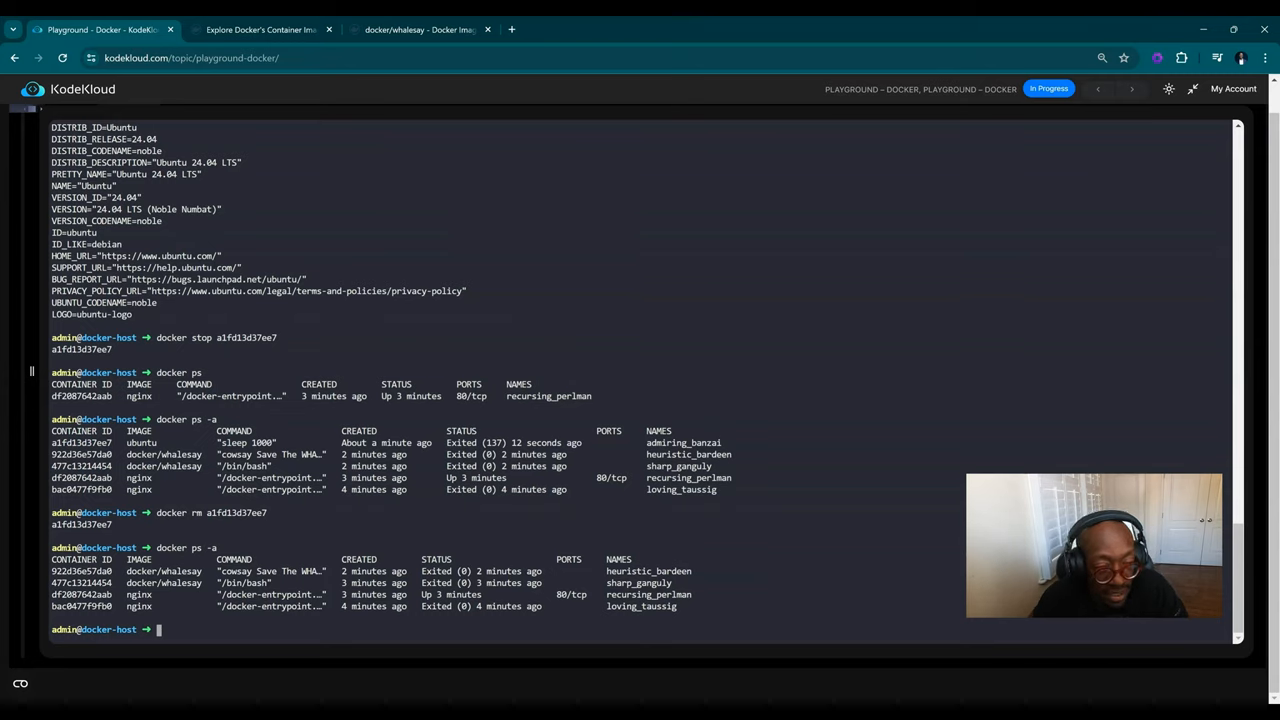
{"action": "mouse_move", "coordinate": [44, 100]}
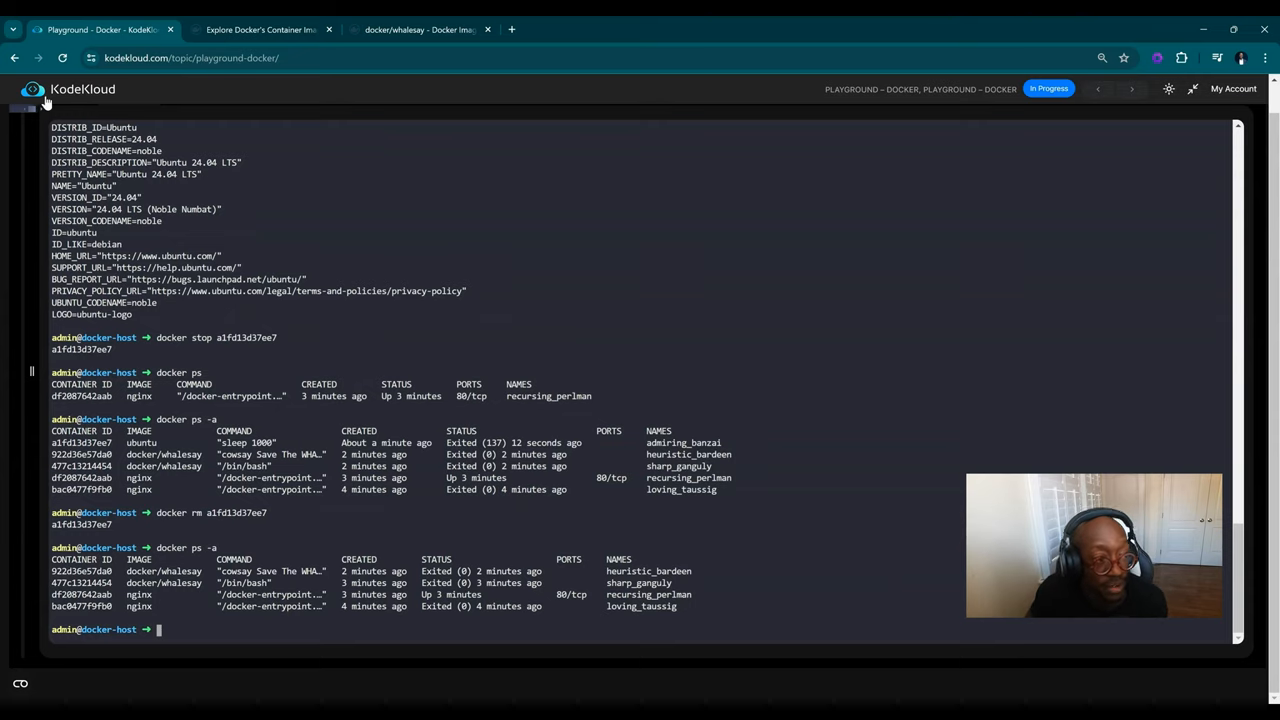